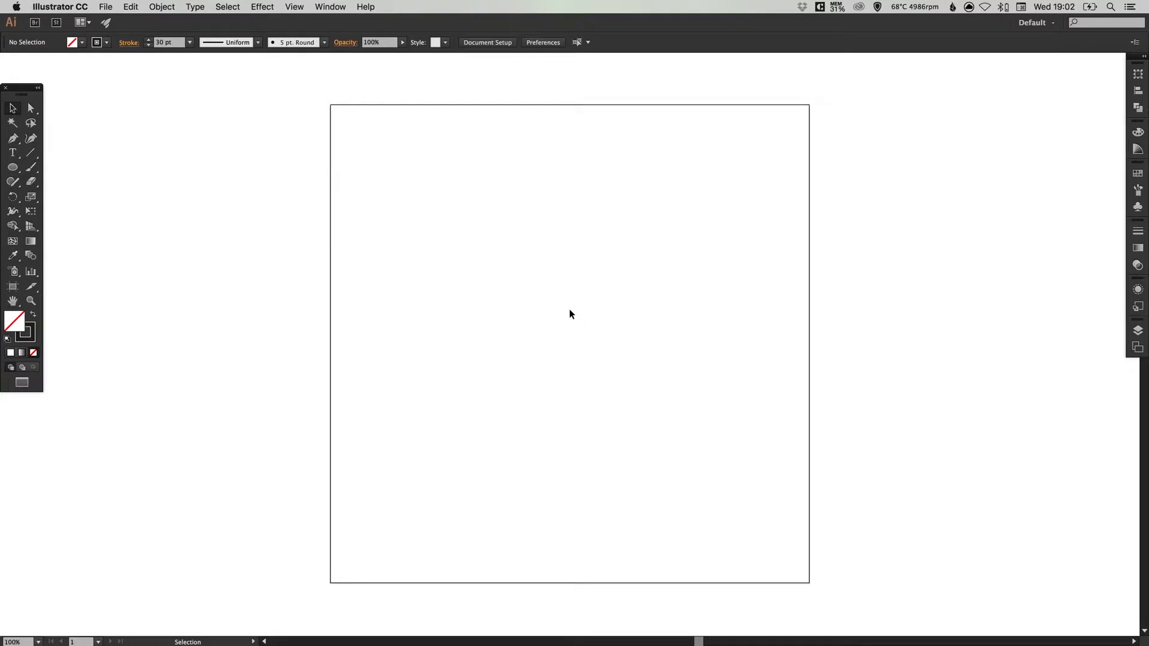
- Draw a 600 × 600 px circle using the Ellipse tool's size dialog
{"action": "left_click", "coordinate": [13, 167]}
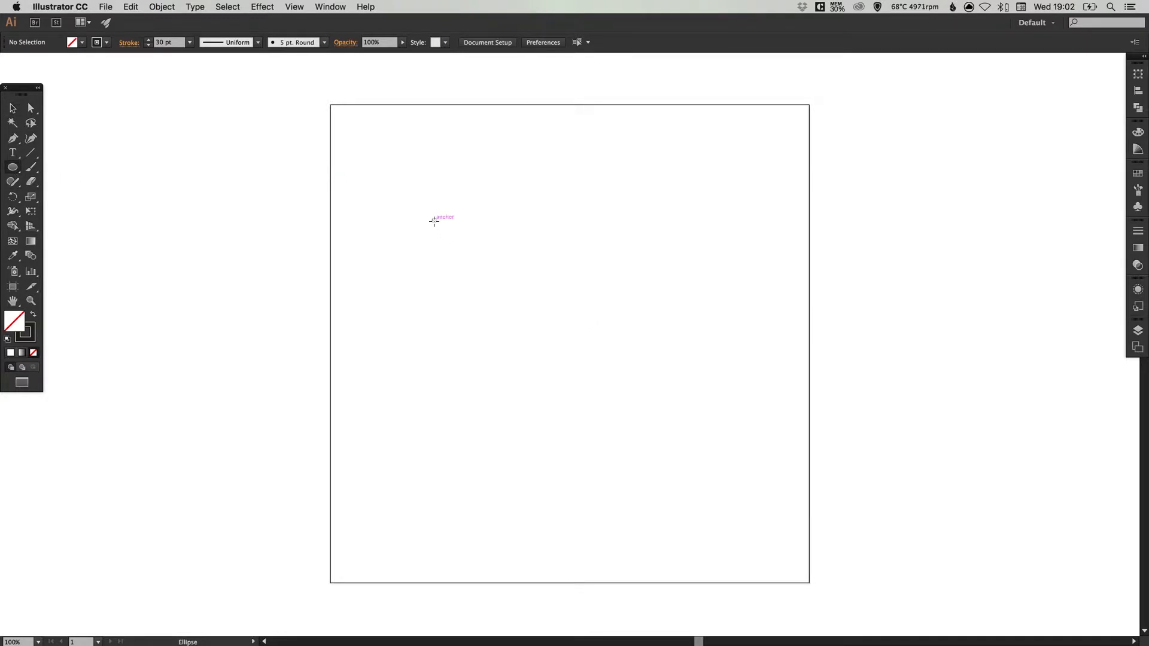
{"action": "left_click", "coordinate": [434, 222]}
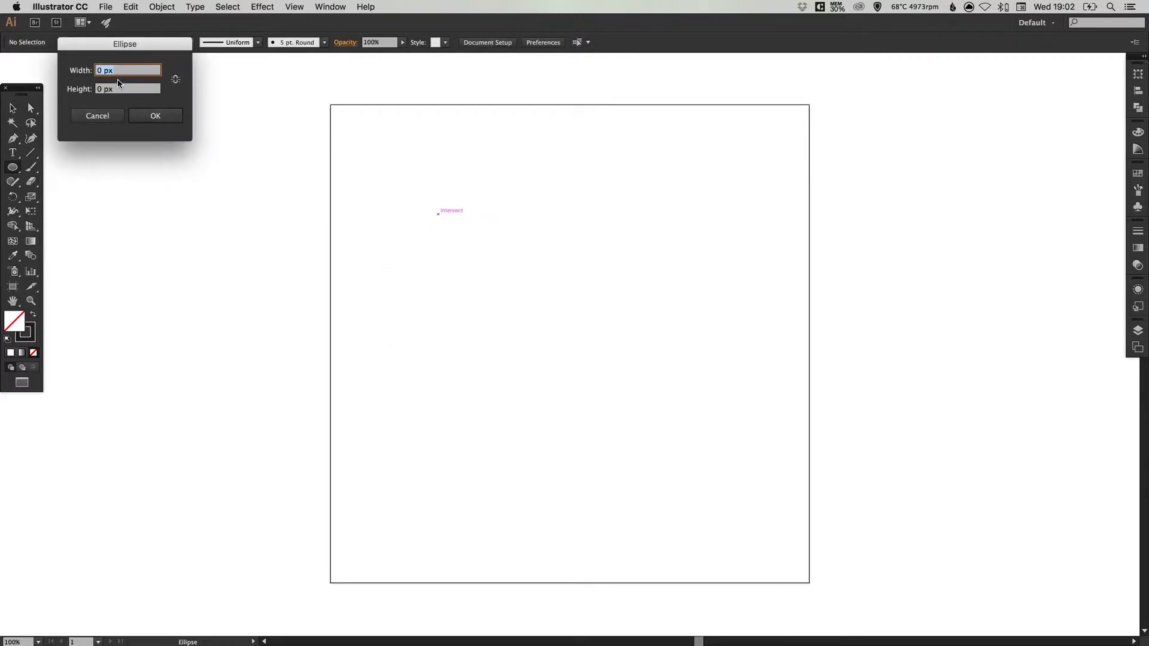
{"action": "type", "text": "600"}
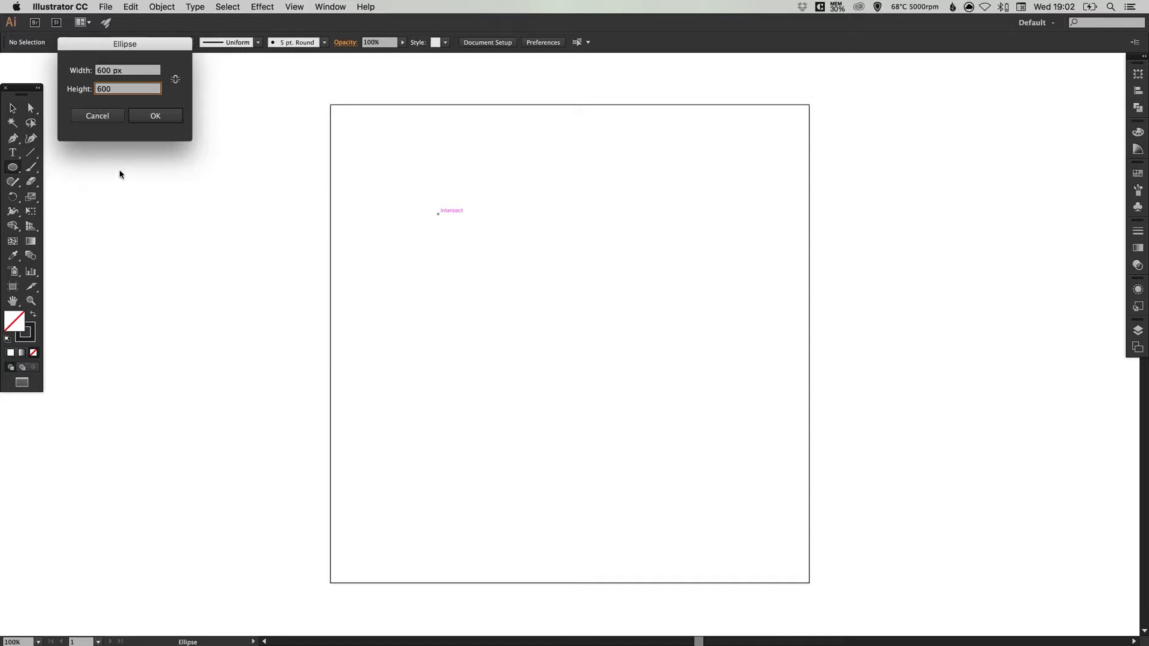
{"action": "left_click", "coordinate": [154, 116]}
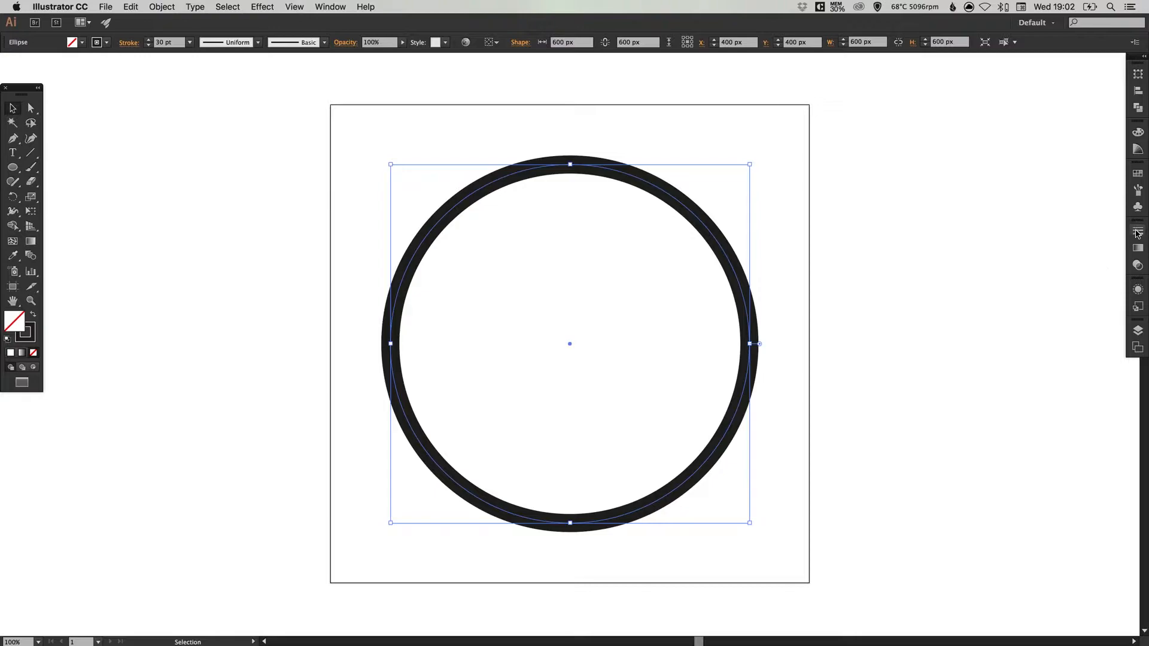
- Check the circle's 30 pt stroke weight in the Stroke panel
{"action": "left_click", "coordinate": [1138, 235]}
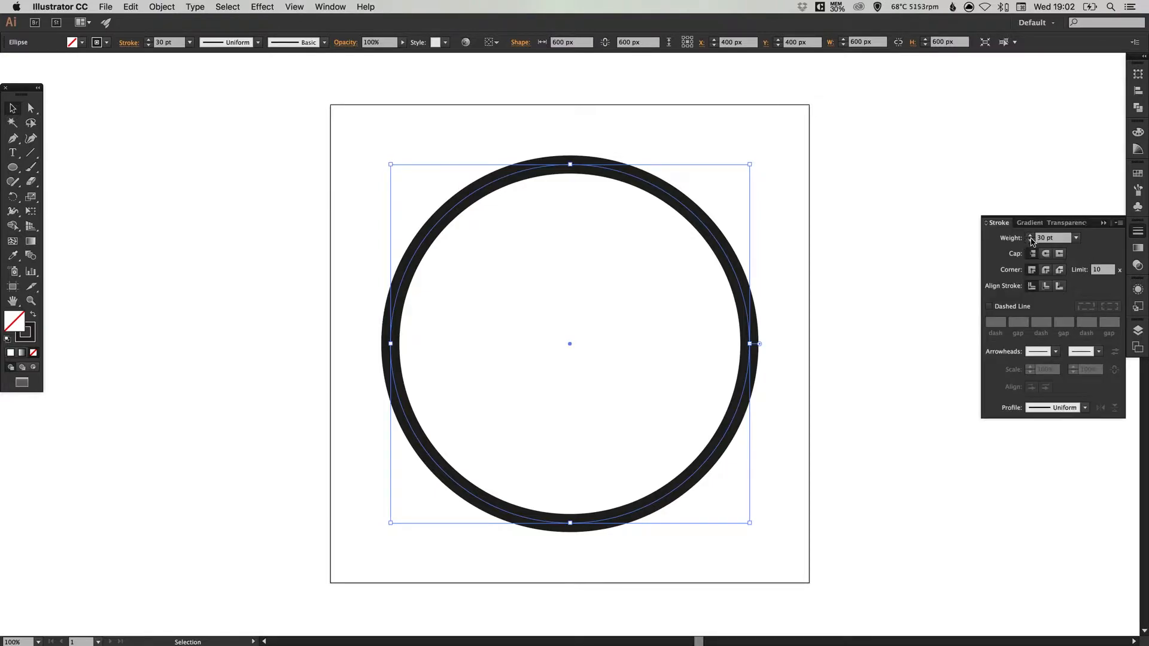
{"action": "mouse_move", "coordinate": [1034, 247]}
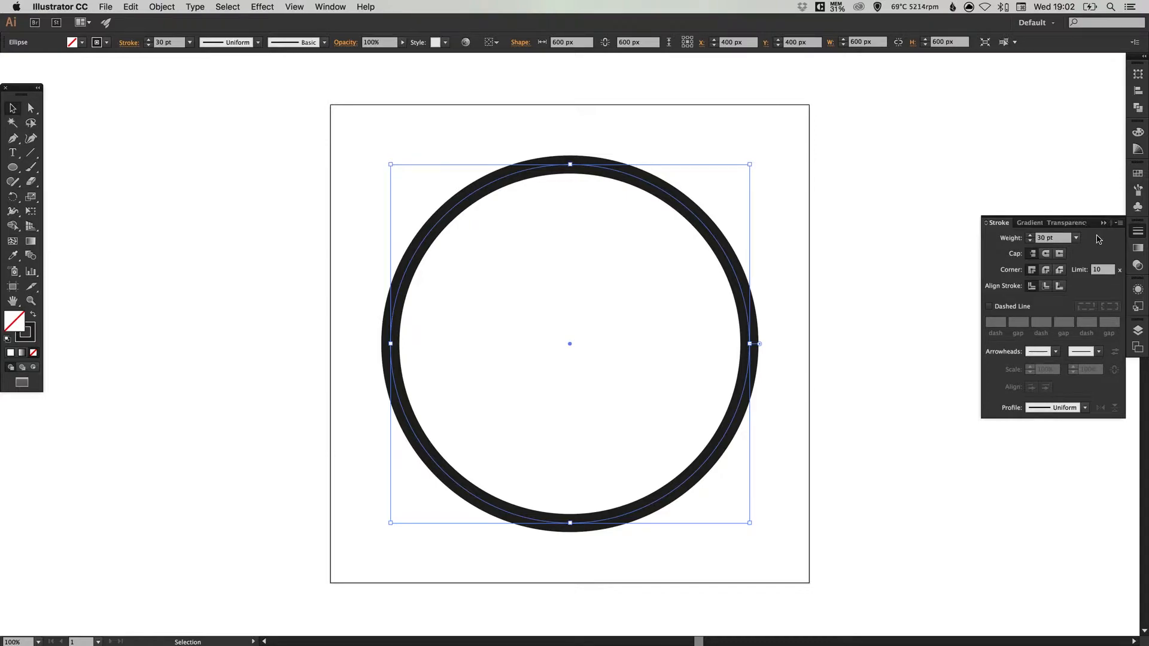
{"action": "mouse_move", "coordinate": [1140, 241]}
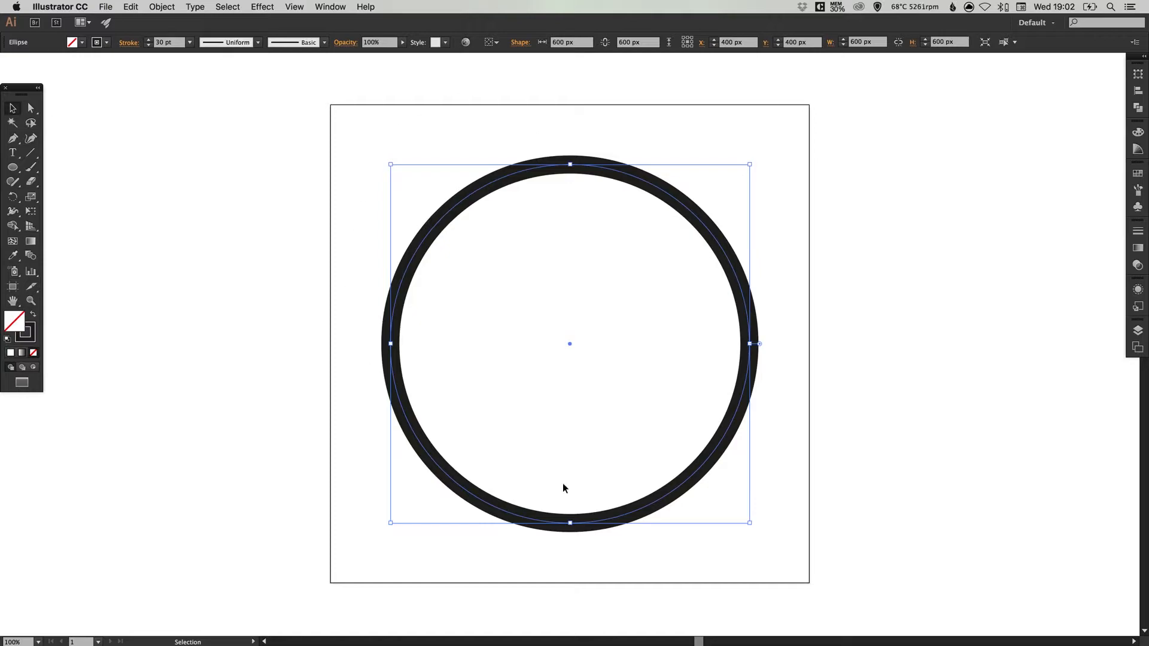
- Paste a copy of the circle in front and scale it down into a 45 pt centre circle
{"action": "left_click", "coordinate": [130, 7]}
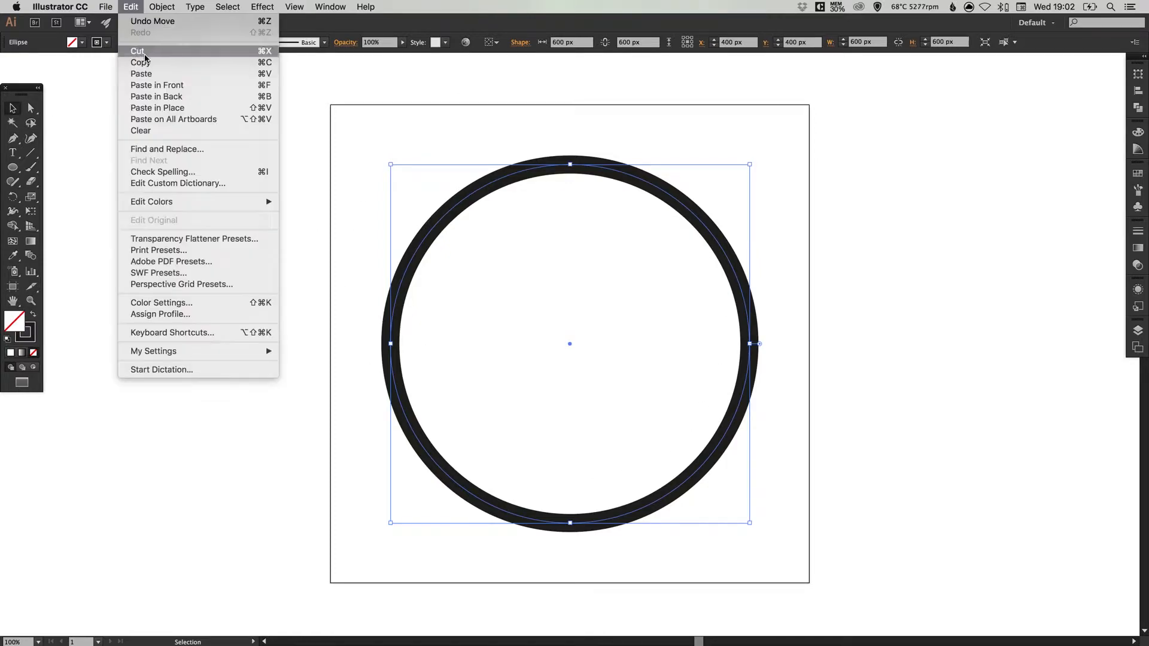
{"action": "mouse_move", "coordinate": [156, 96]}
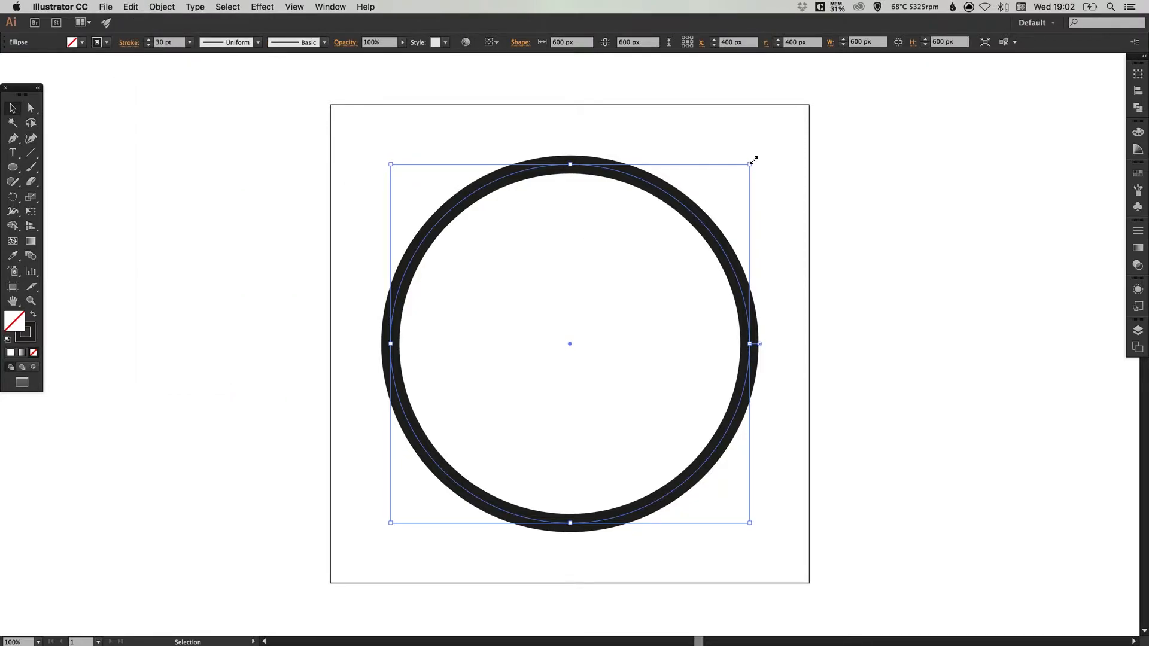
{"action": "left_click_drag", "start_coordinate": [749, 163], "coordinate": [698, 217]}
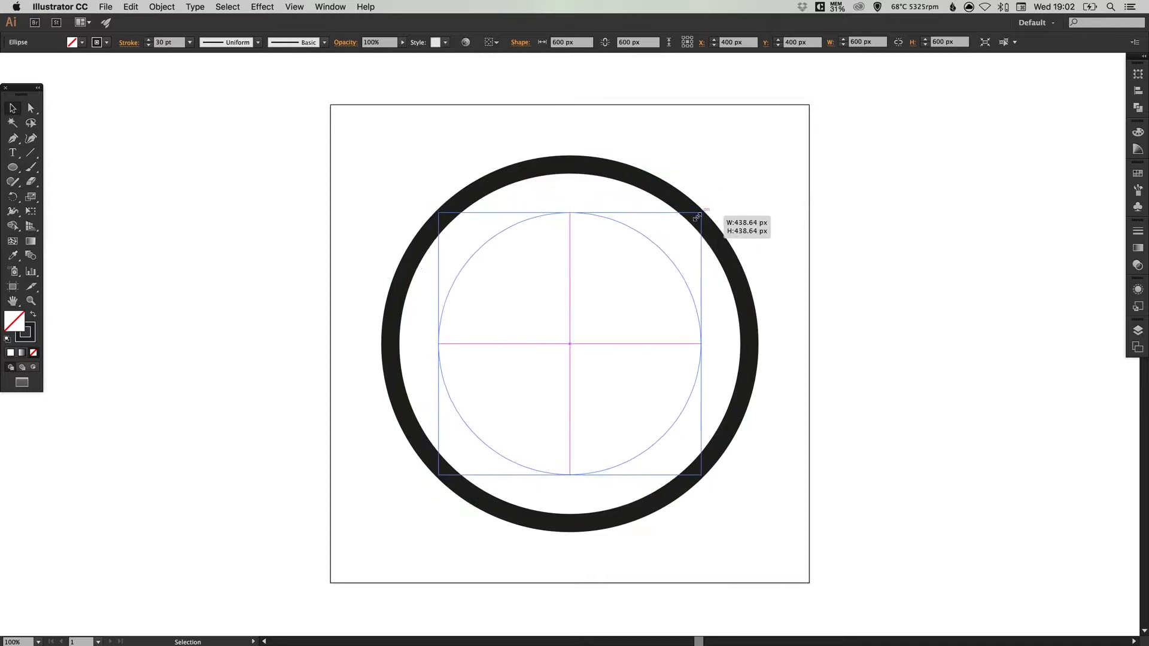
{"action": "left_click_drag", "start_coordinate": [697, 217], "coordinate": [636, 281]}
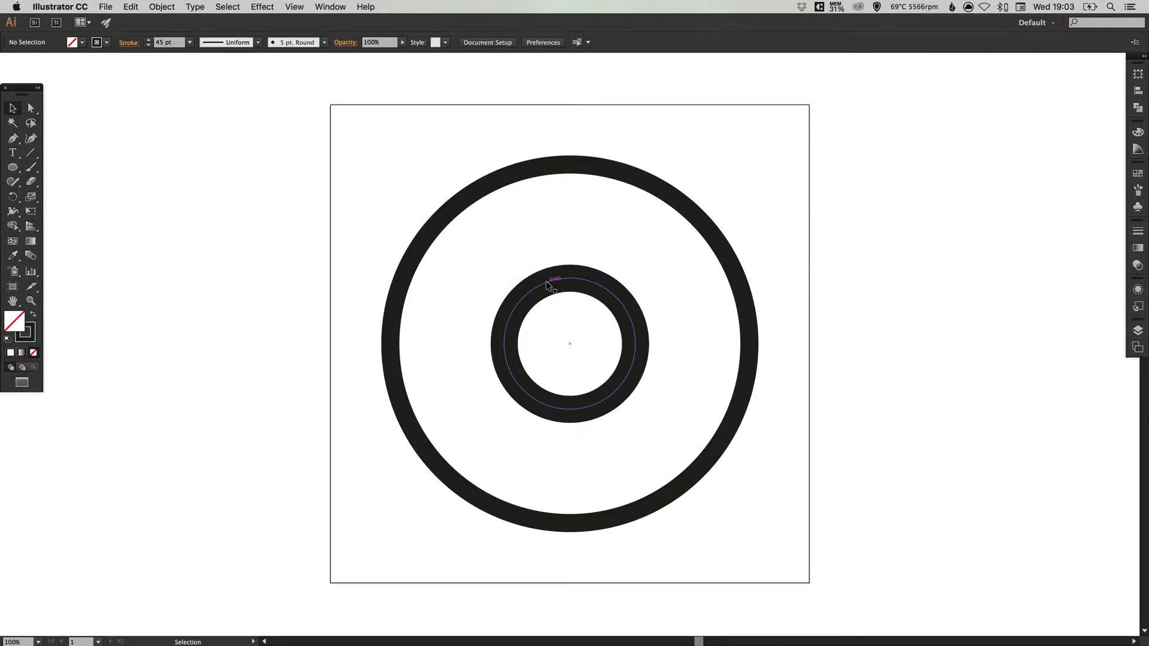
- Paste a copy of the centre circle, set a 15 pt stroke, and shrink it inside
{"action": "left_click", "coordinate": [549, 284]}
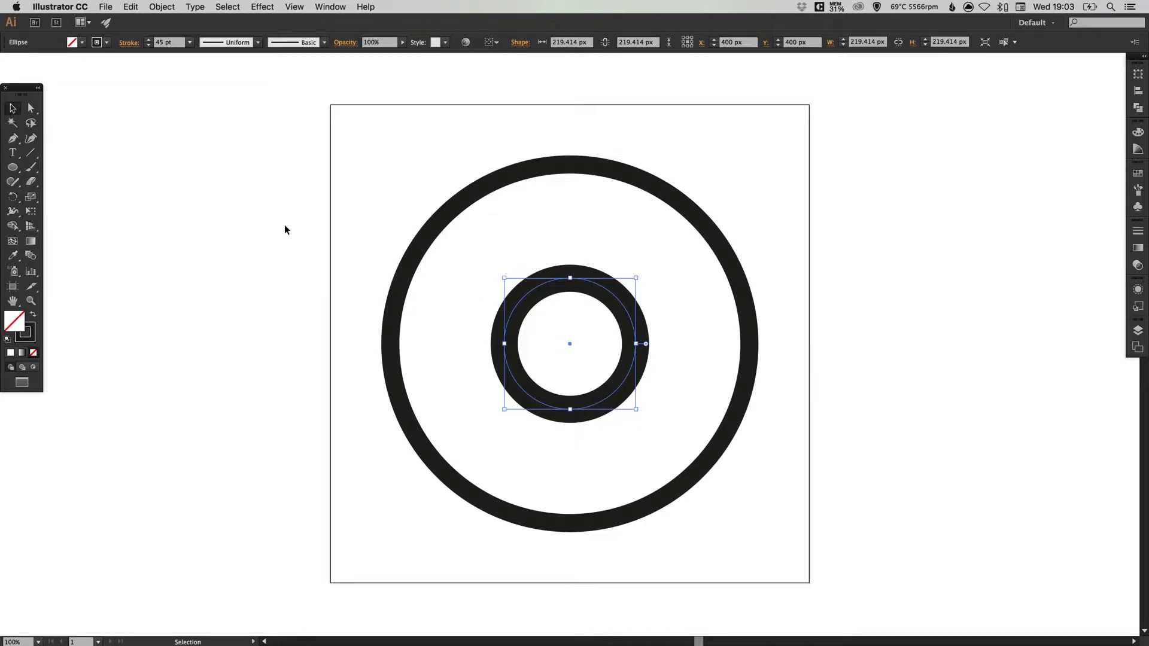
{"action": "left_click", "coordinate": [130, 7]}
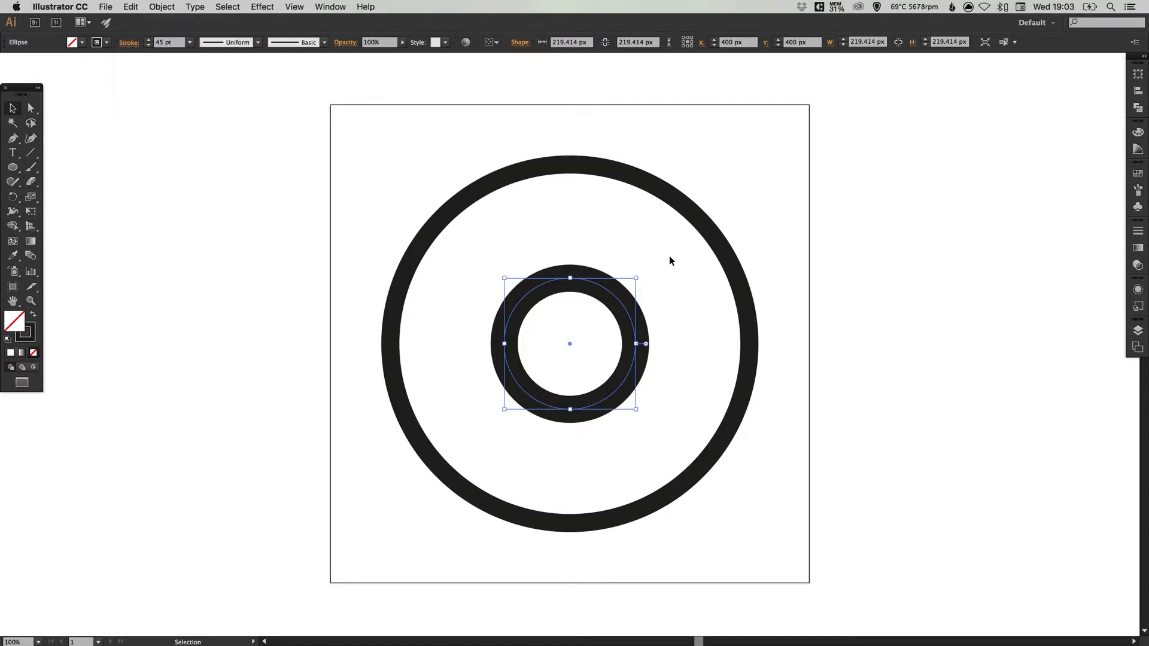
{"action": "left_click_drag", "start_coordinate": [636, 280], "coordinate": [630, 288]}
{"action": "type", "text": "15"}
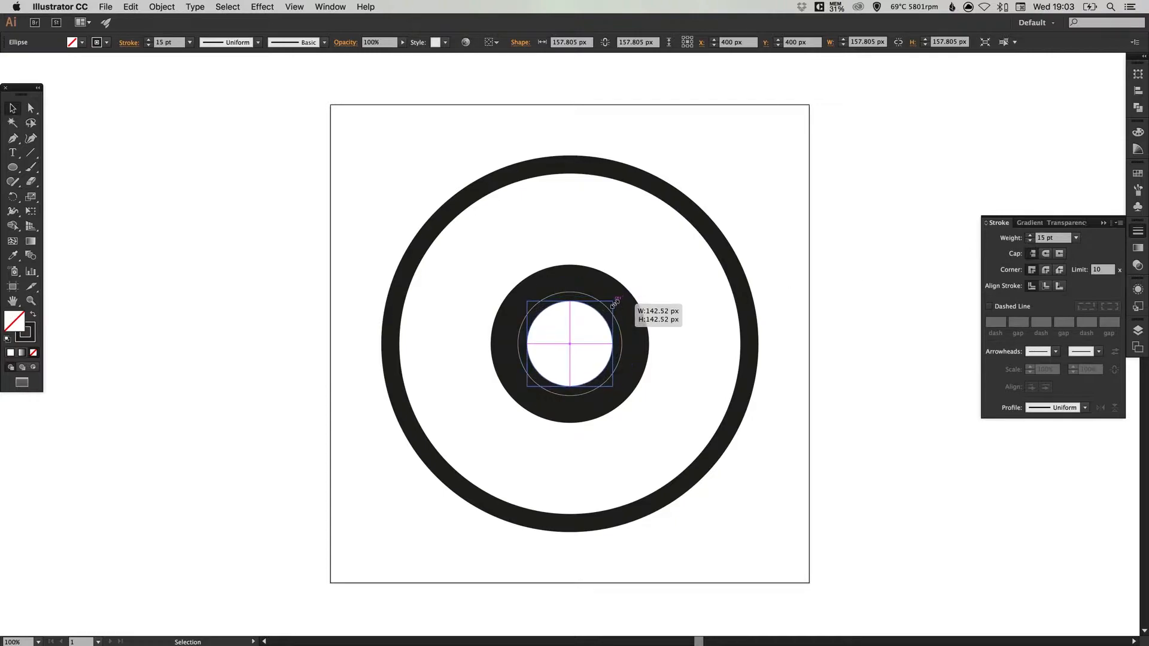
{"action": "left_click_drag", "start_coordinate": [616, 303], "coordinate": [597, 312]}
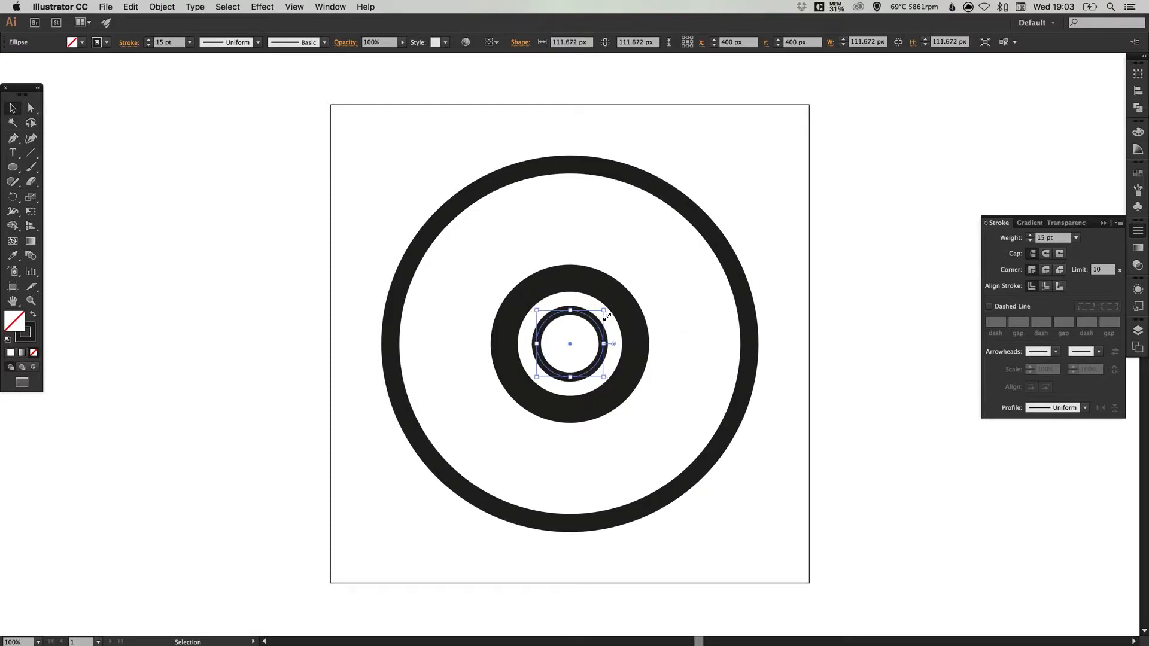
{"action": "left_click_drag", "start_coordinate": [604, 311], "coordinate": [616, 302]}
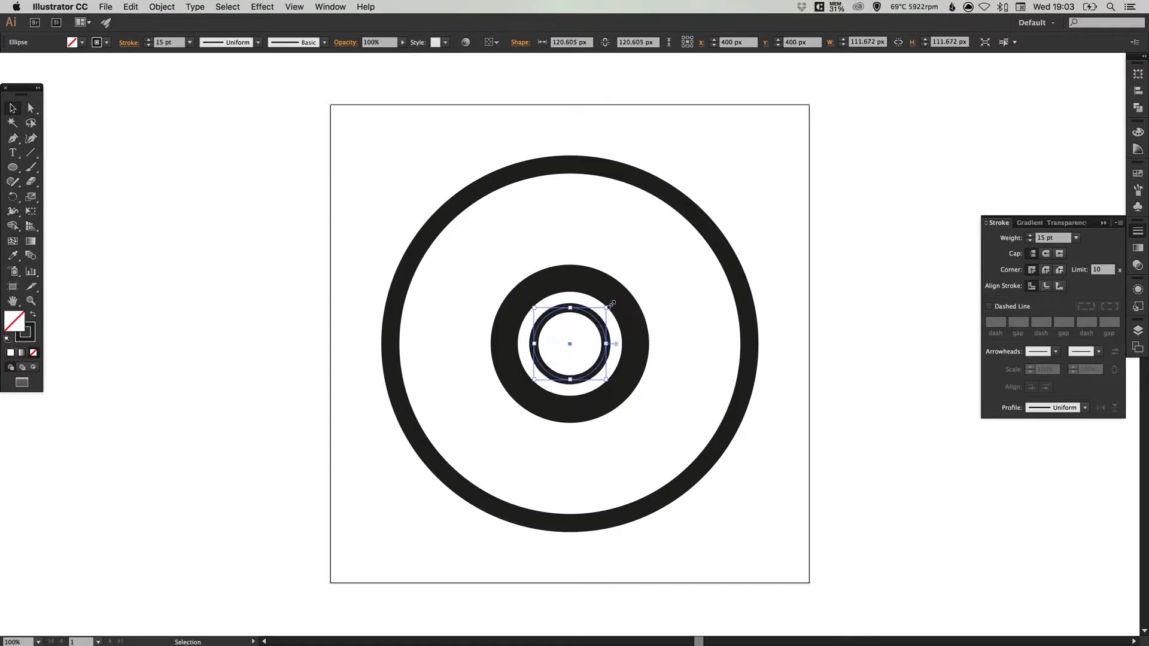
{"action": "left_click", "coordinate": [176, 282]}
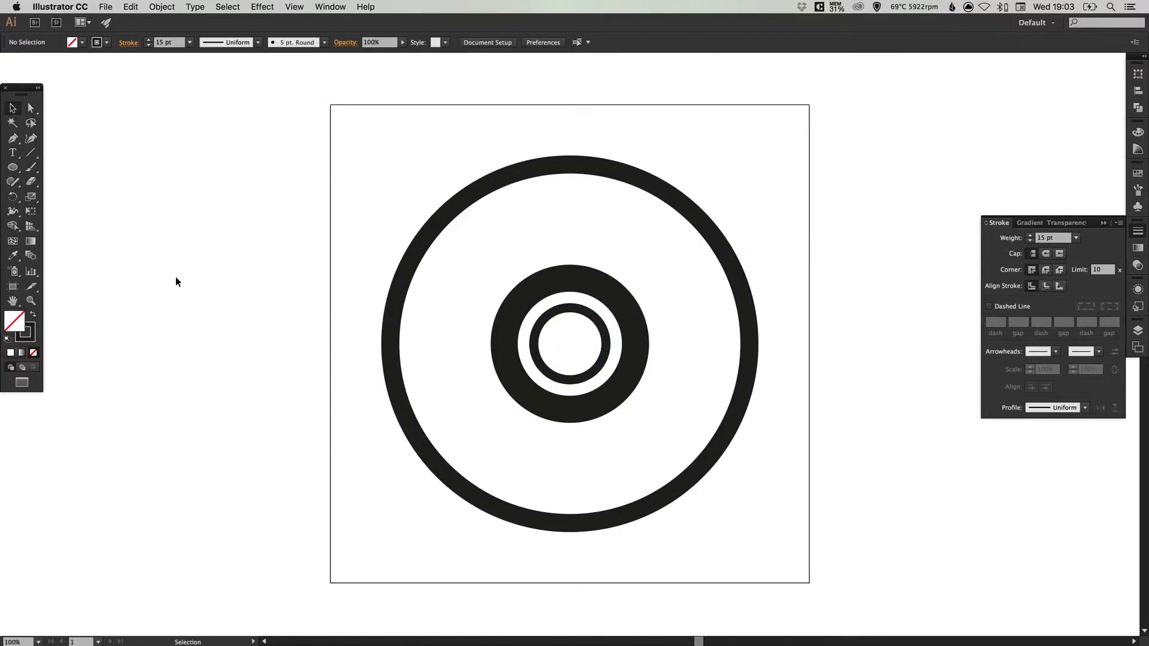
- Draw a wide rectangle across the circle's middle and swap it to a solid black fill
{"action": "left_click", "coordinate": [11, 167]}
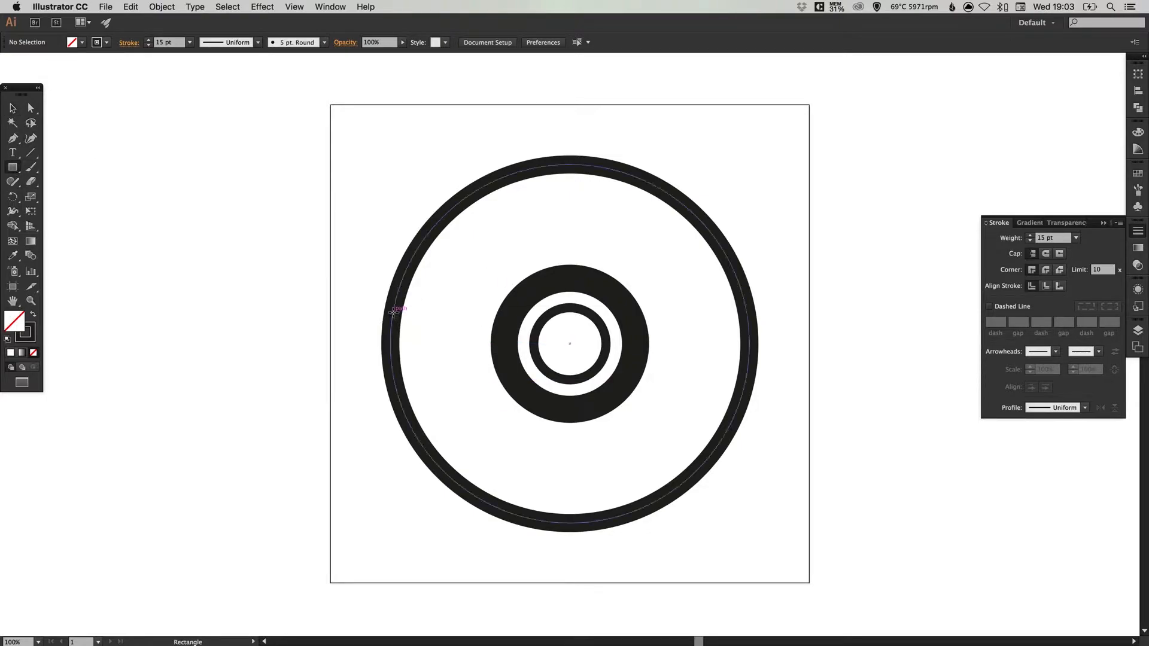
{"action": "left_click_drag", "start_coordinate": [396, 319], "coordinate": [623, 349]}
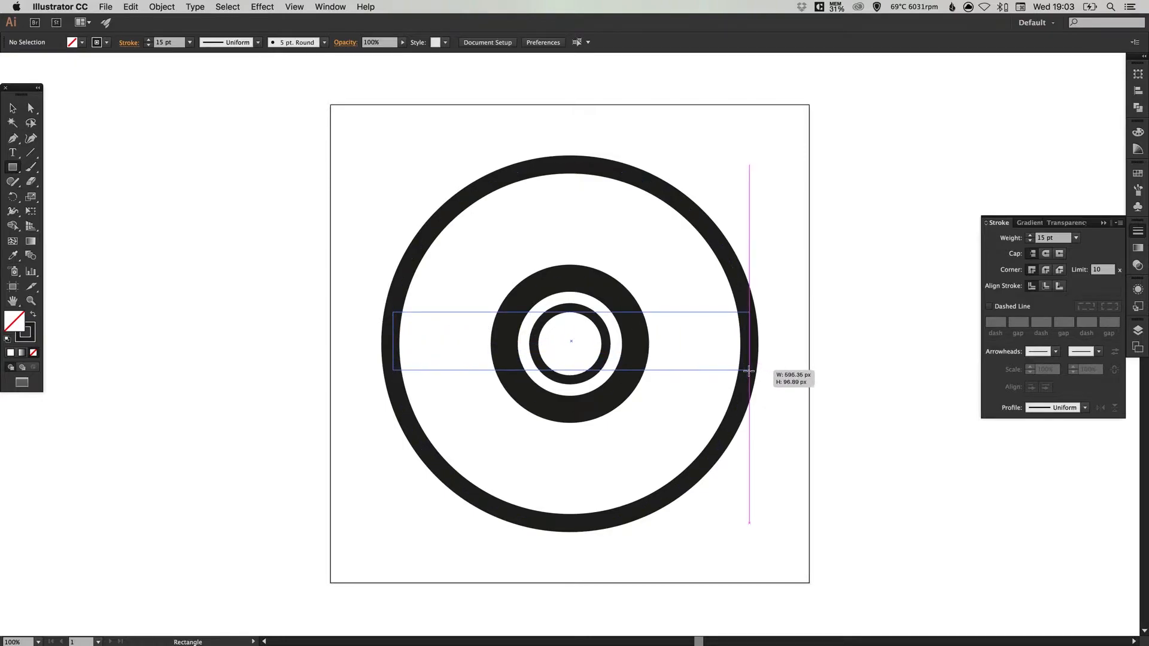
{"action": "left_click_drag", "start_coordinate": [747, 370], "coordinate": [748, 376]}
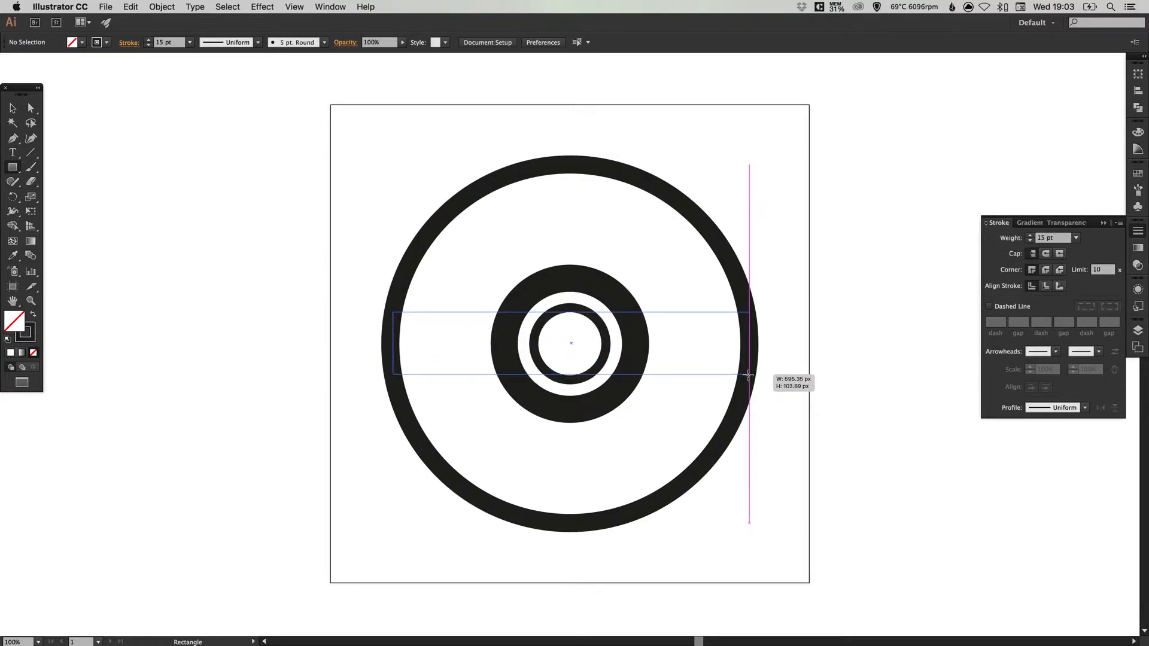
{"action": "left_click_drag", "start_coordinate": [748, 376], "coordinate": [749, 365]}
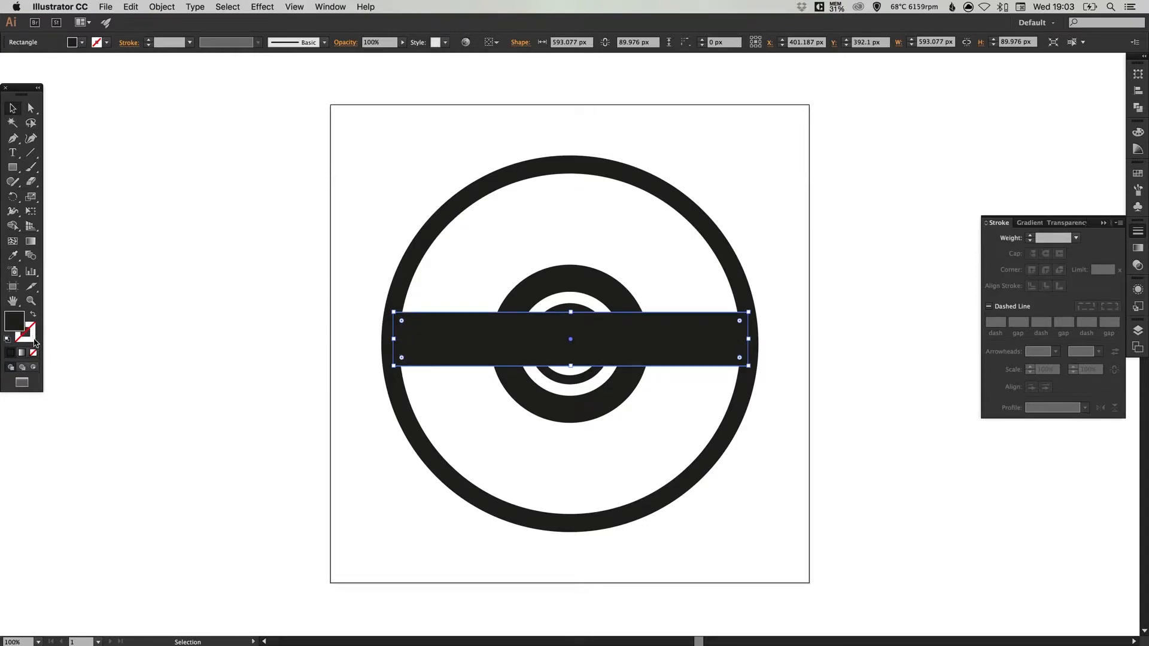
{"action": "left_click", "coordinate": [531, 456]}
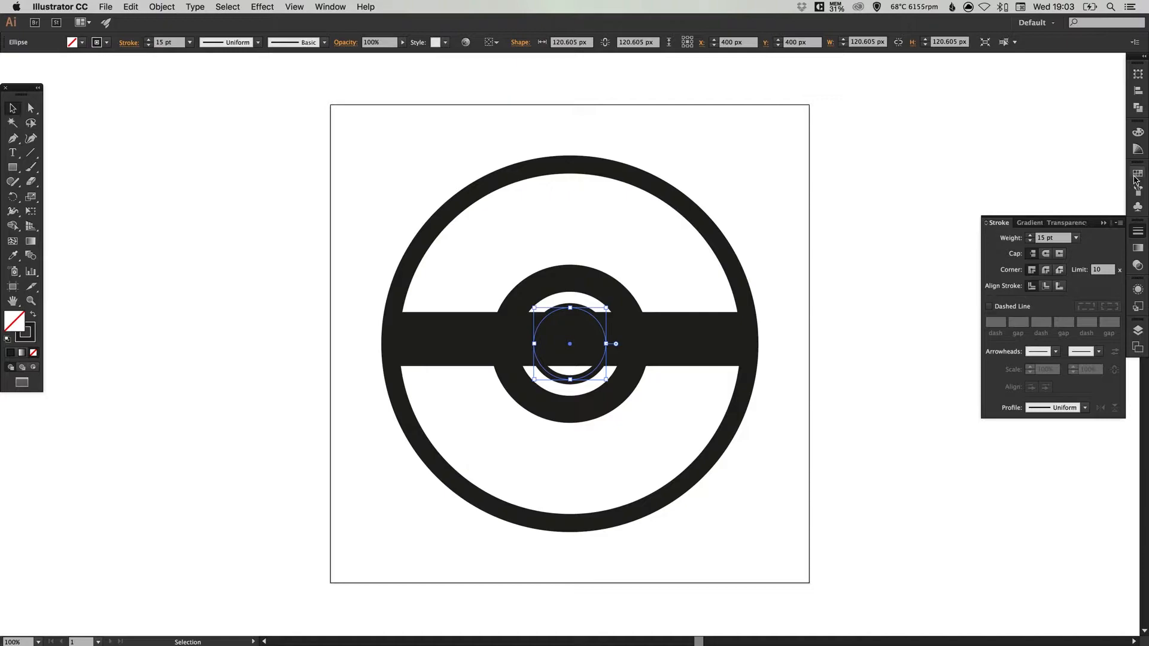
- Fill the smallest centre ring with the white swatch
{"action": "left_click", "coordinate": [1139, 175]}
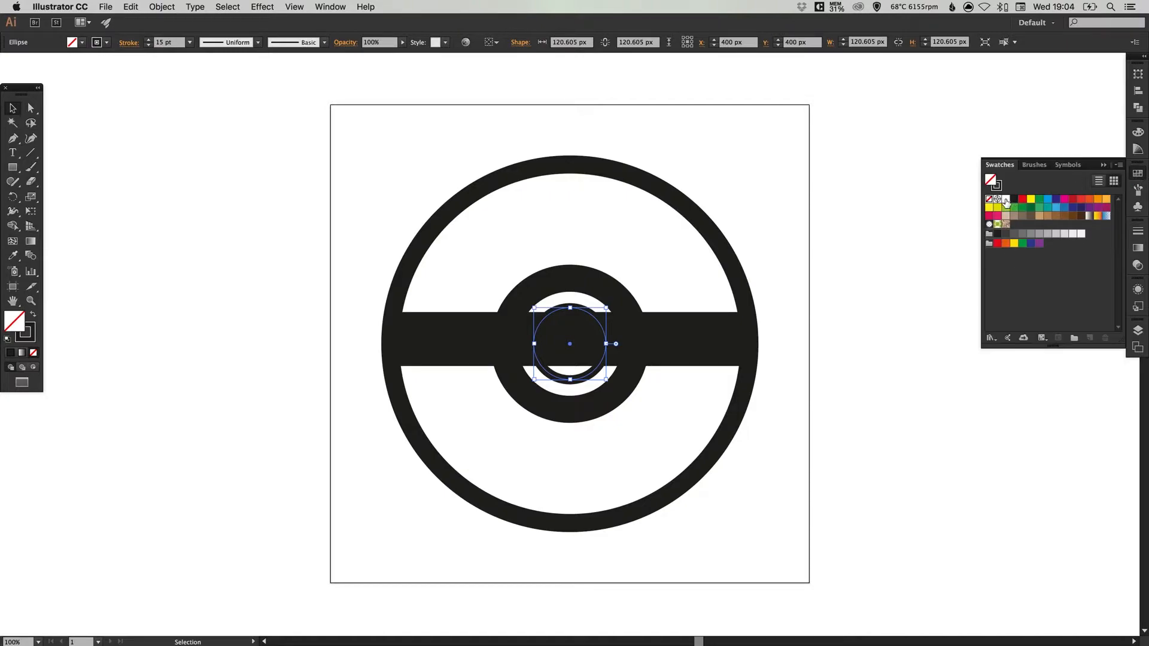
{"action": "left_click", "coordinate": [991, 199]}
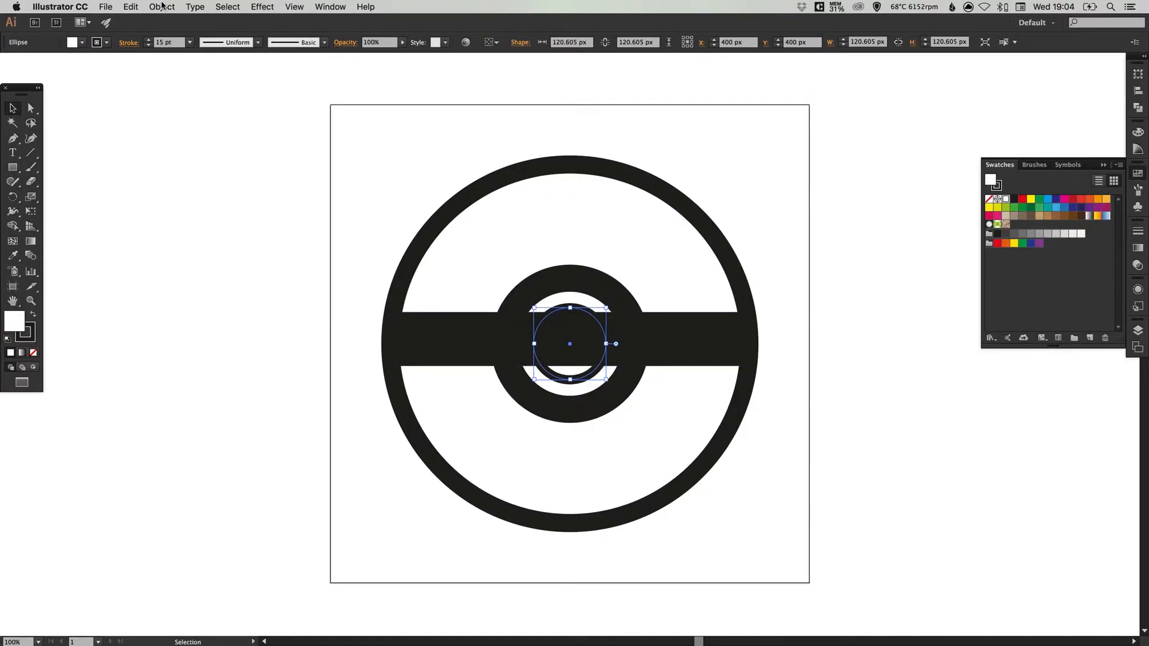
{"action": "left_click", "coordinate": [161, 6]}
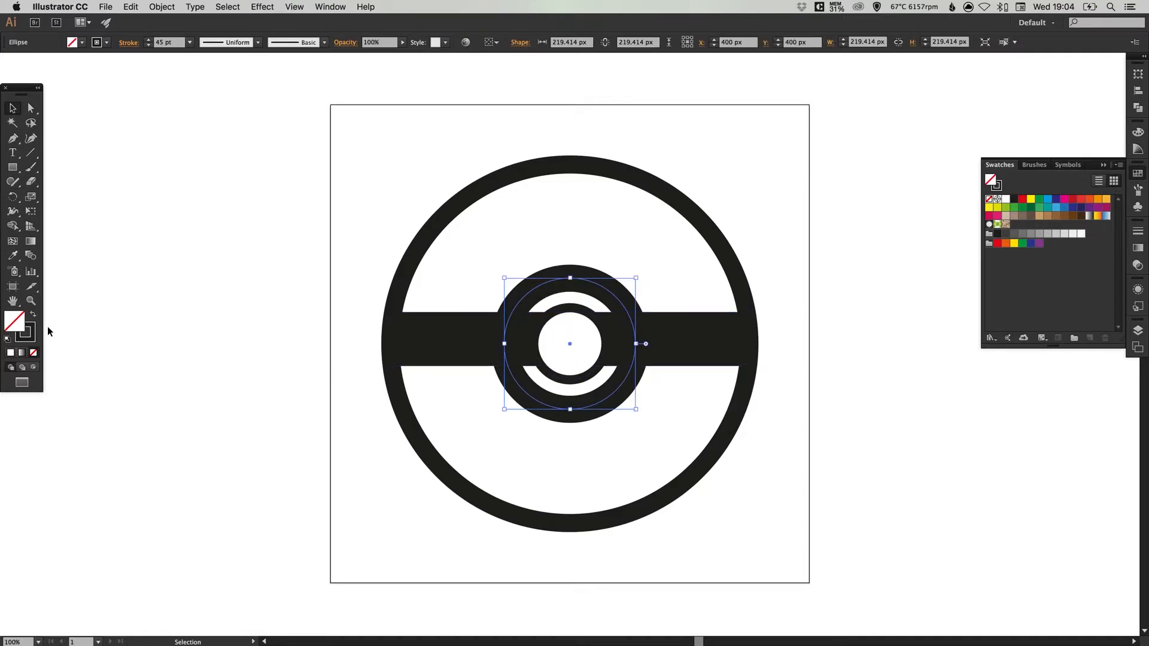
{"action": "mouse_move", "coordinate": [102, 315]}
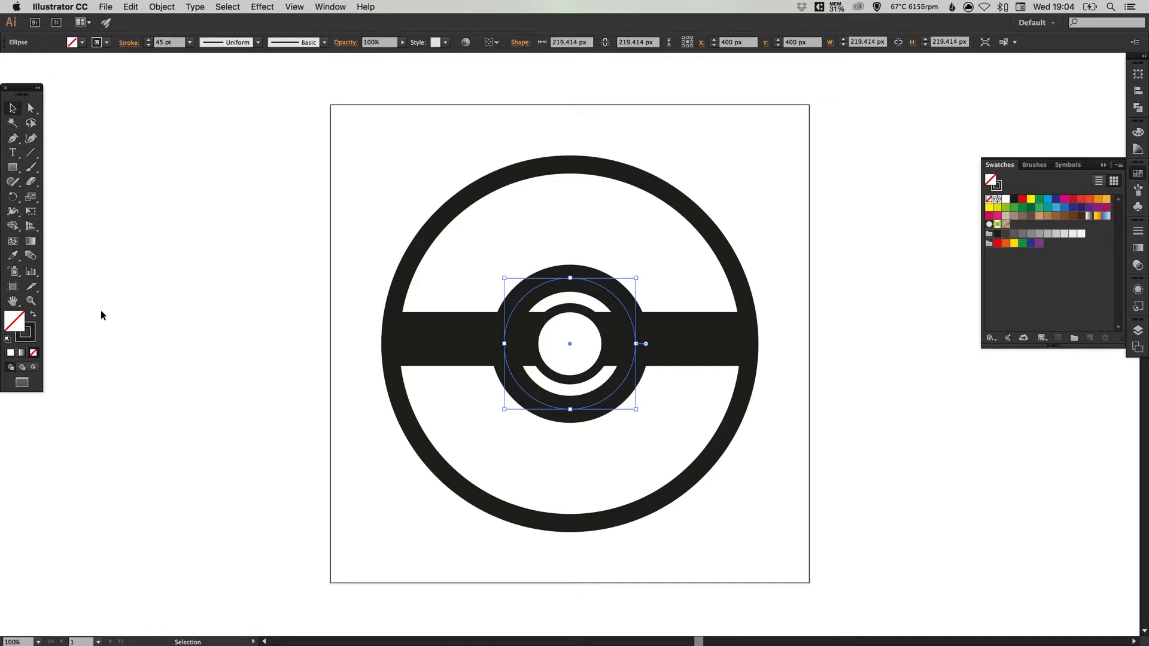
- Give the heavier centre ring a white fill and bring it forward one level
{"action": "left_click", "coordinate": [1006, 199]}
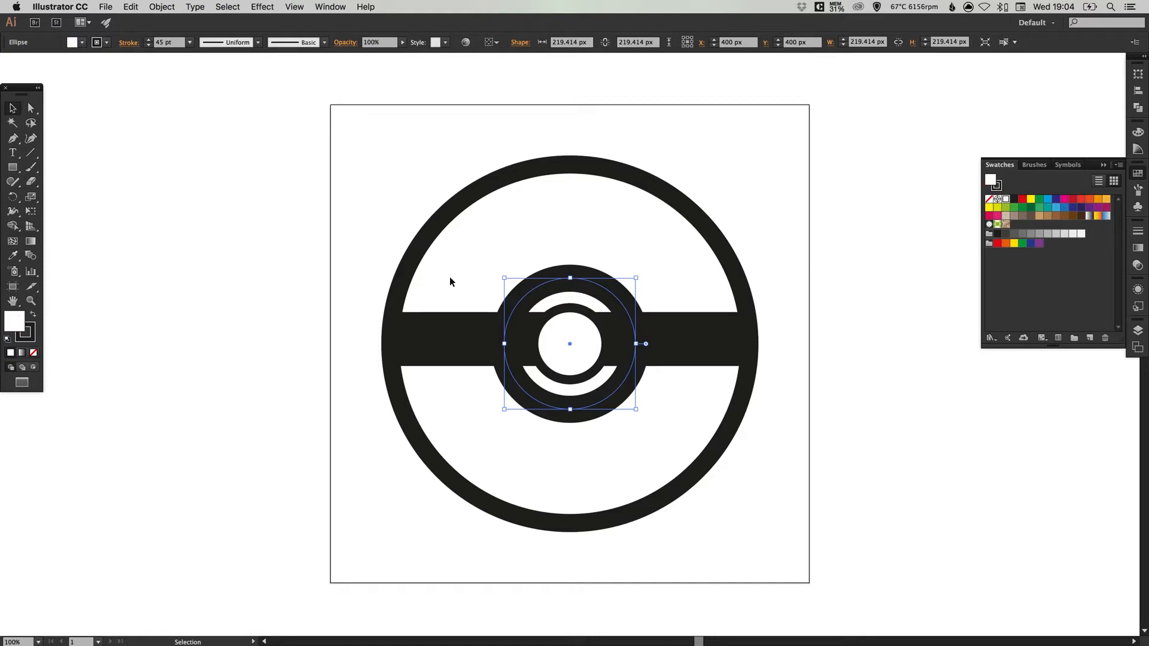
{"action": "left_click", "coordinate": [161, 7]}
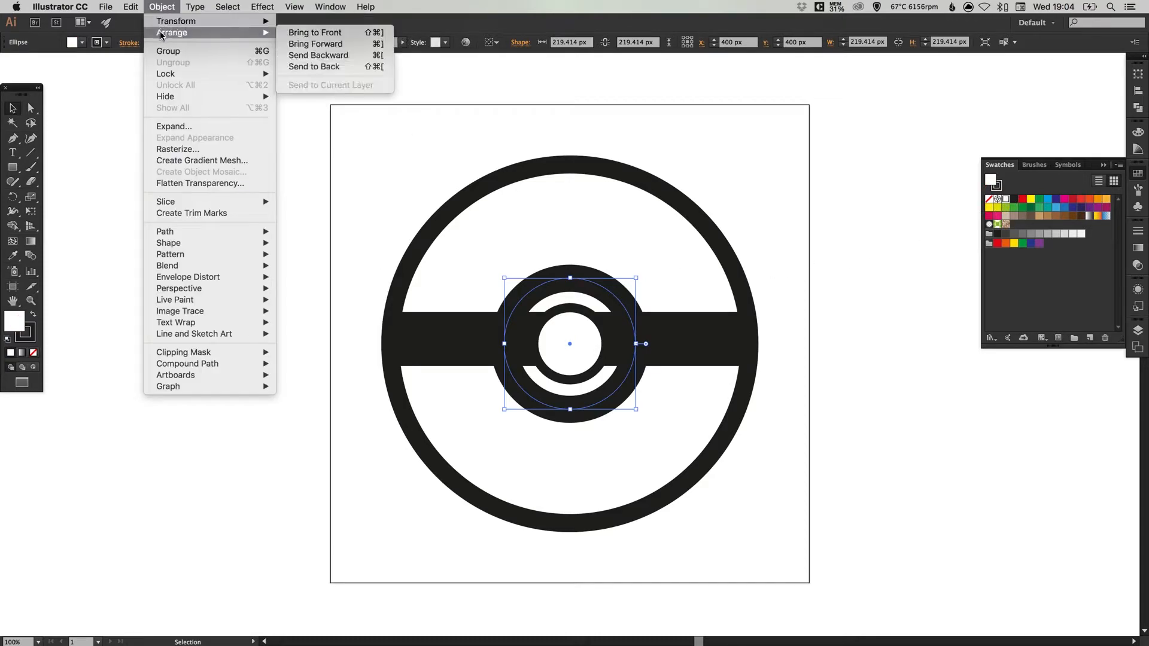
{"action": "mouse_move", "coordinate": [314, 43]}
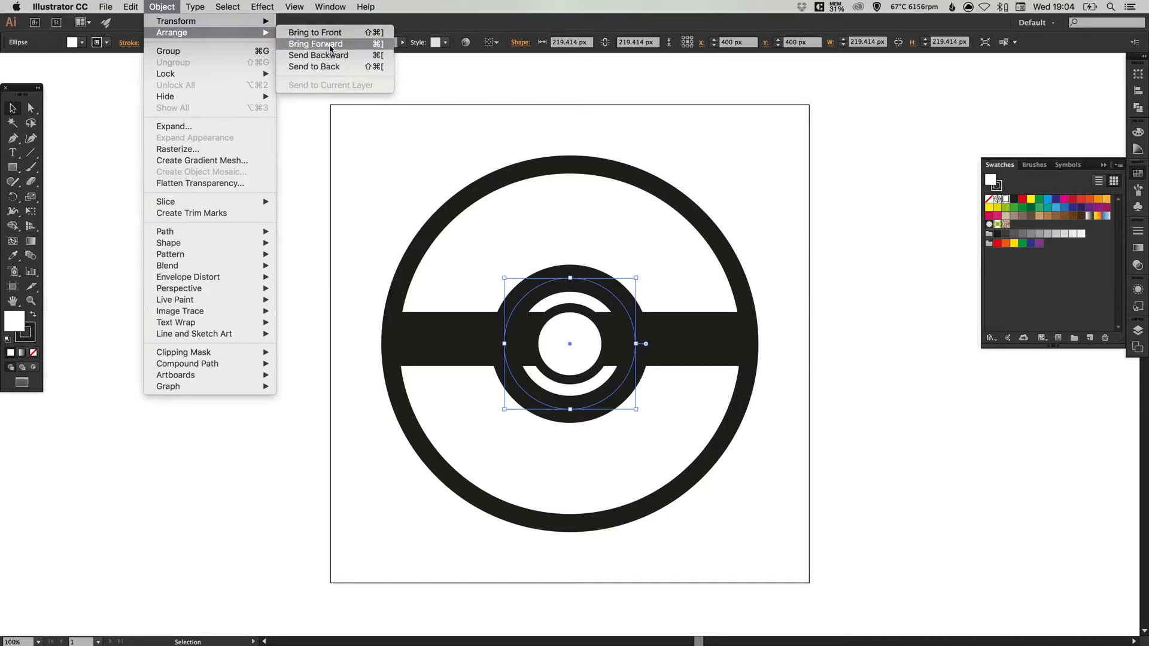
{"action": "left_click", "coordinate": [315, 44]}
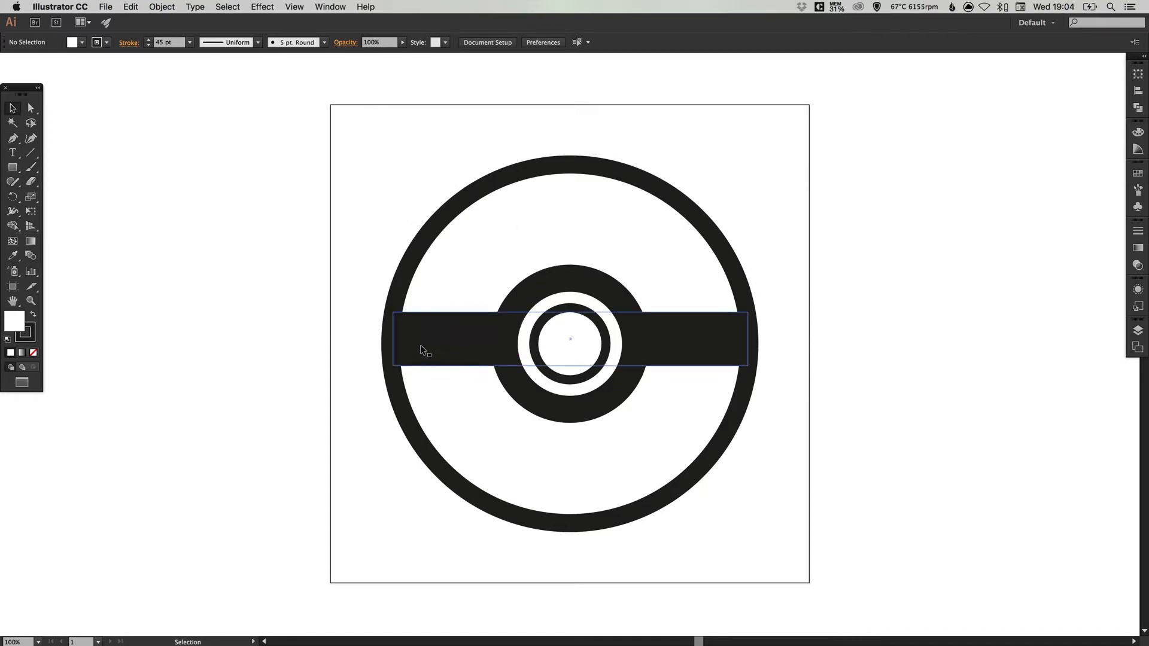
- Align the black bar vertically centred with the rings, then reselect the bar
{"action": "left_click", "coordinate": [422, 192]}
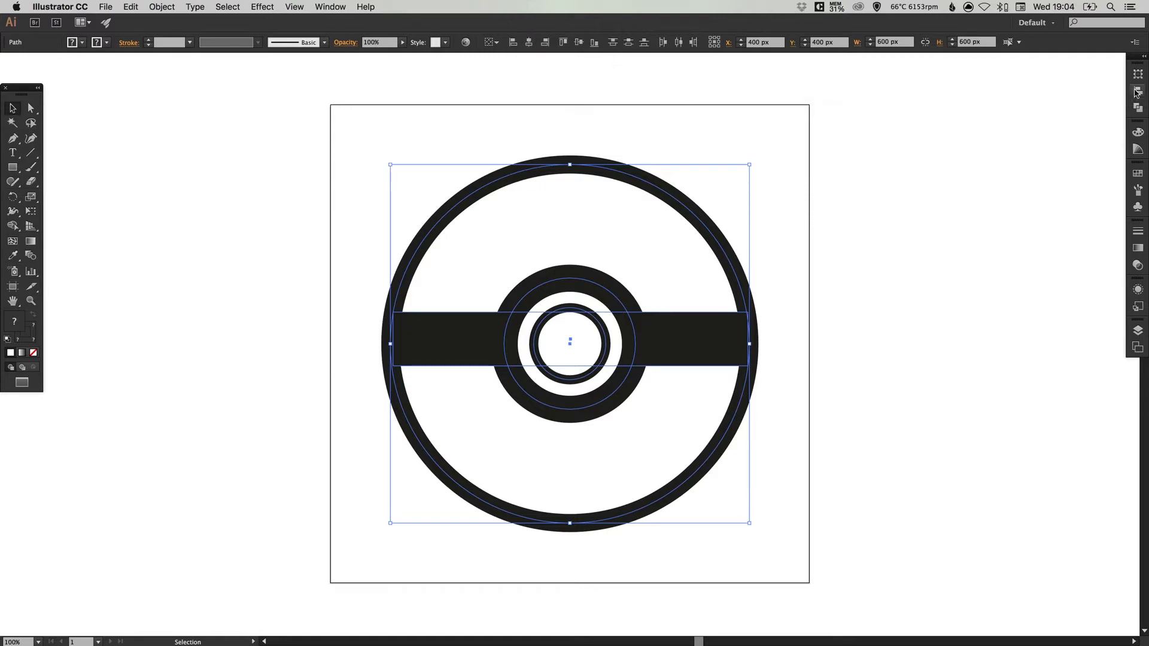
{"action": "left_click", "coordinate": [1138, 91]}
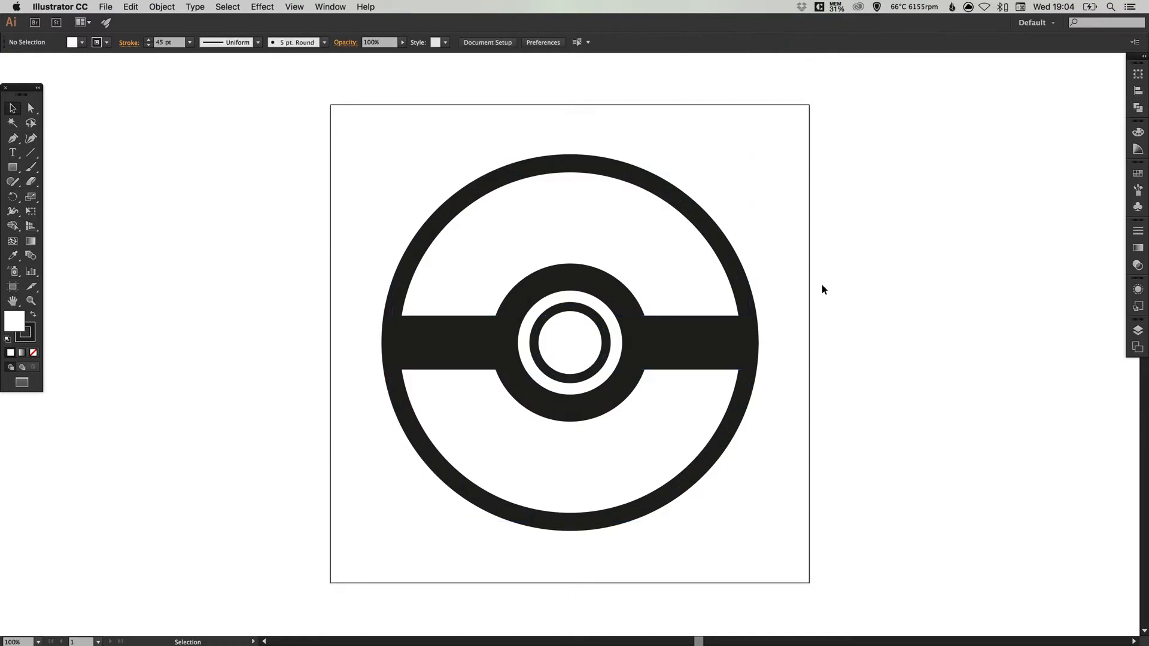
{"action": "left_click", "coordinate": [439, 343]}
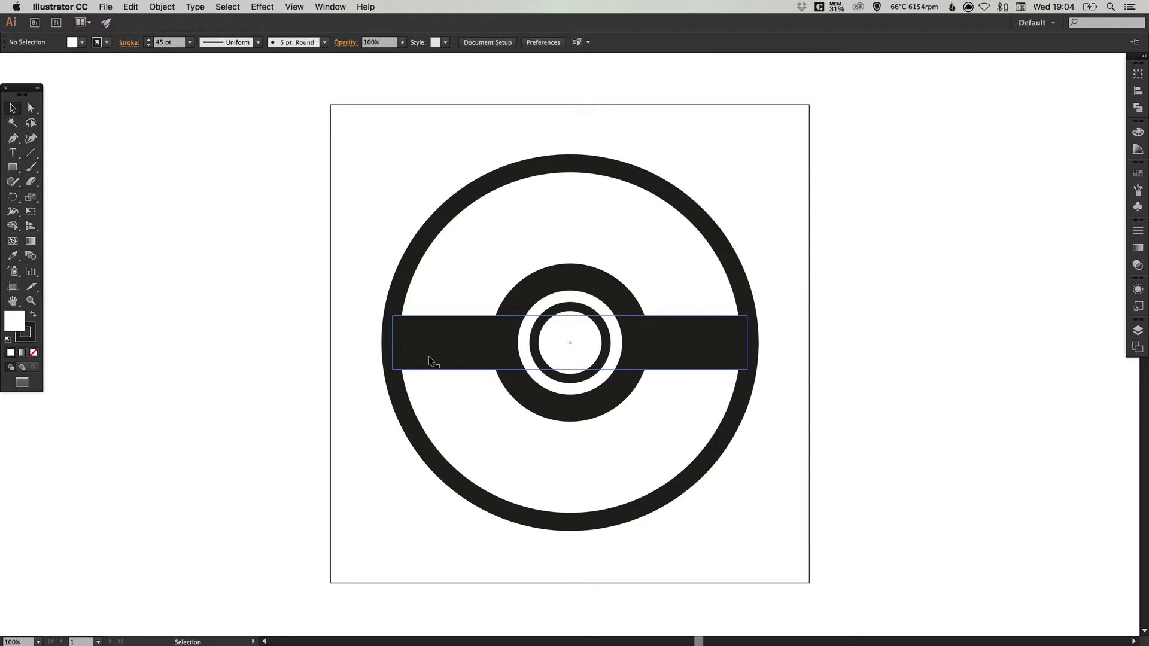
{"action": "left_click", "coordinate": [319, 338]}
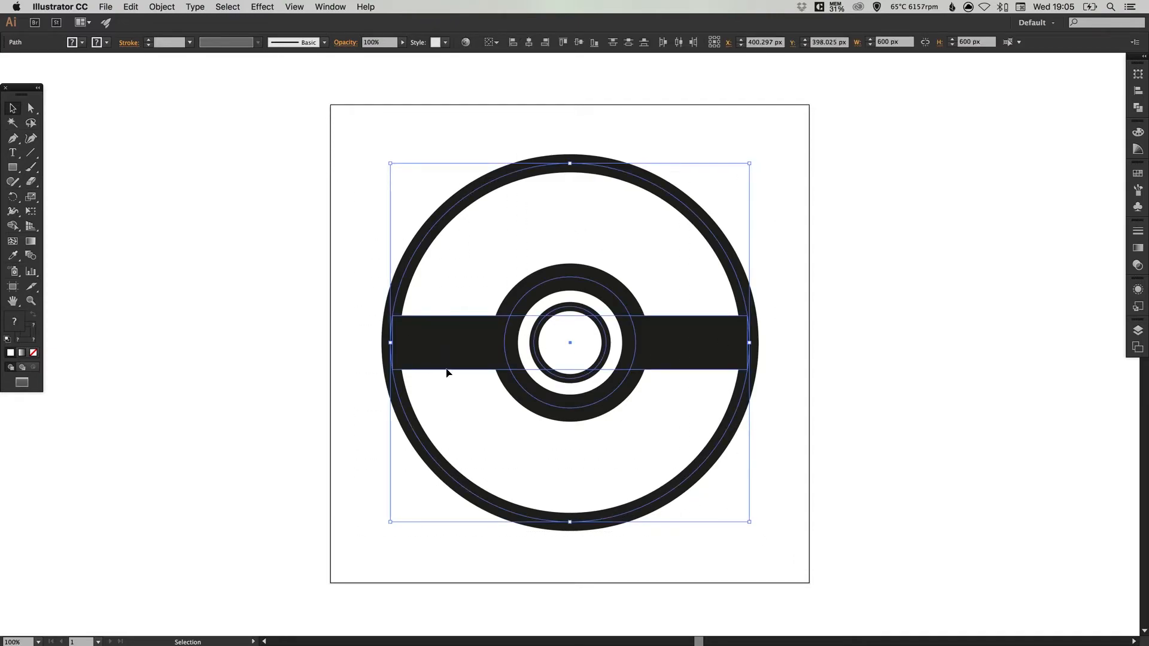
{"action": "mouse_move", "coordinate": [784, 288]}
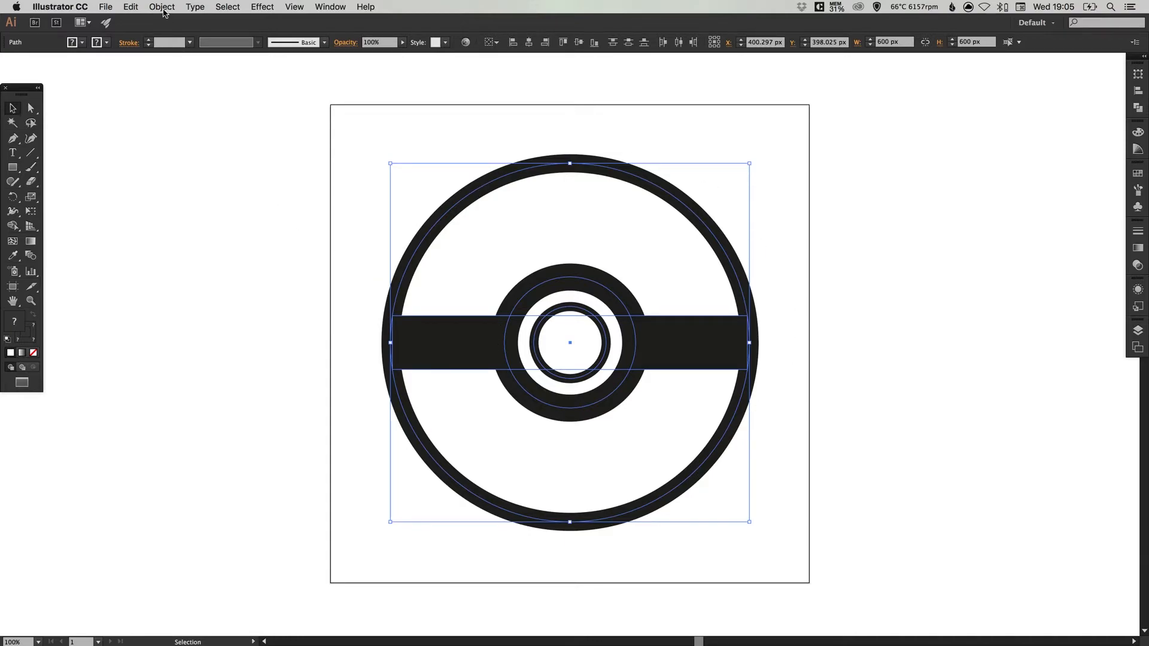
- Expand all the ball's shapes with both Fill and Stroke checked
{"action": "left_click", "coordinate": [161, 6]}
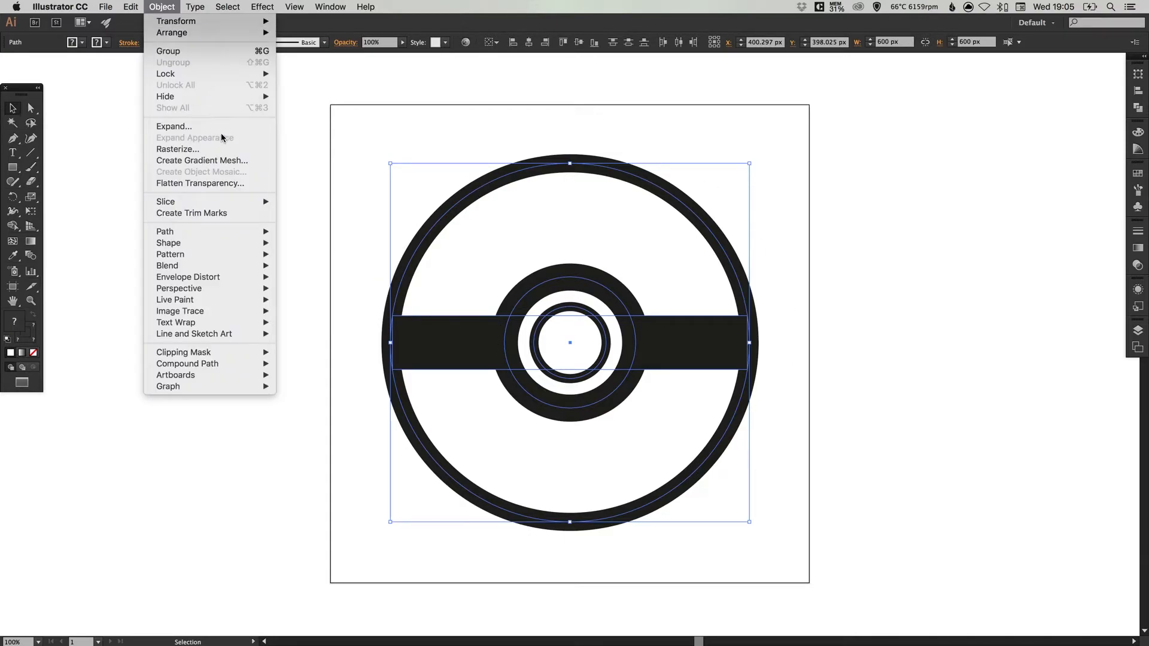
{"action": "left_click", "coordinate": [174, 126]}
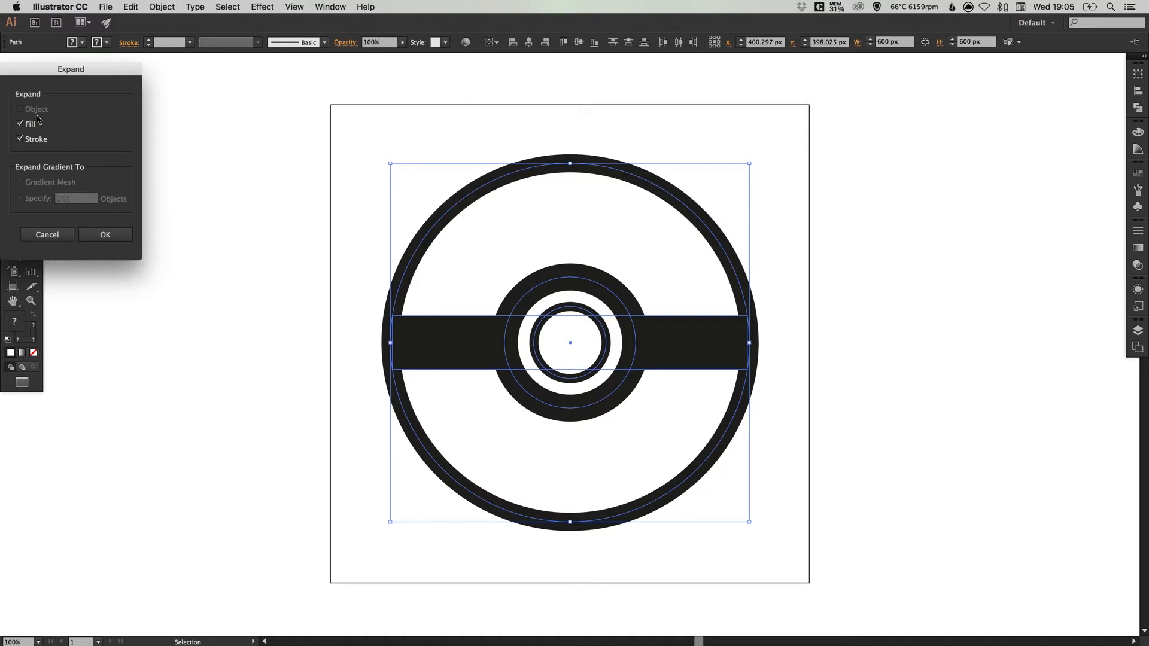
{"action": "left_click", "coordinate": [105, 235]}
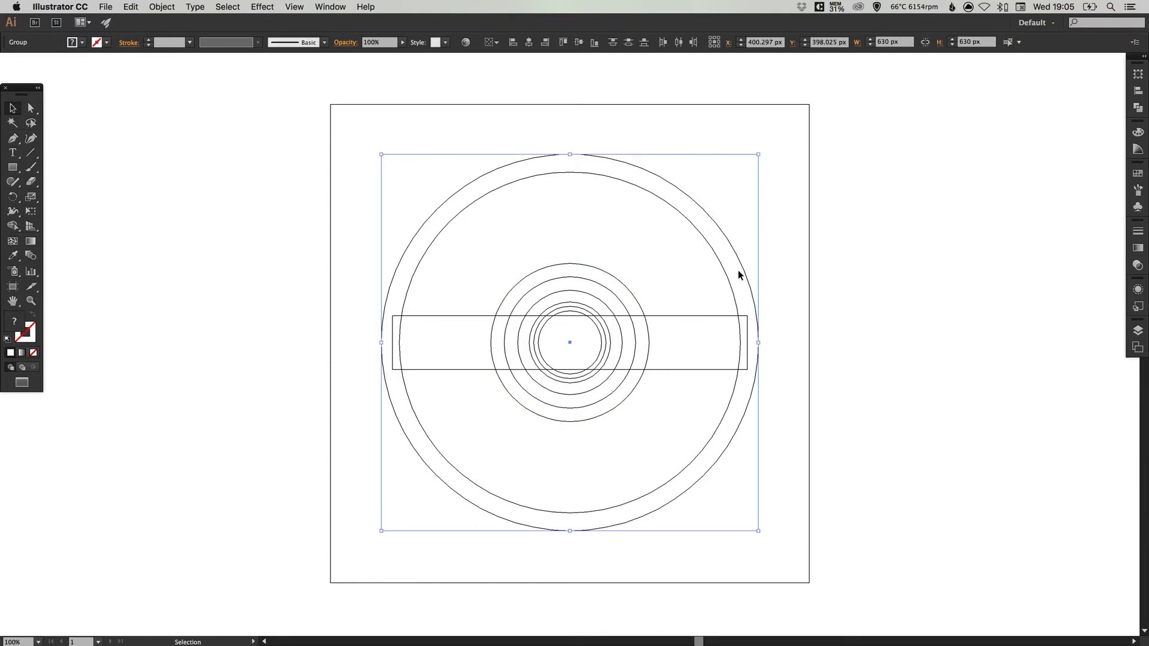
- Unite the outer ring, bar and centre circle with Pathfinder, then close the panel
{"action": "left_click", "coordinate": [1139, 108]}
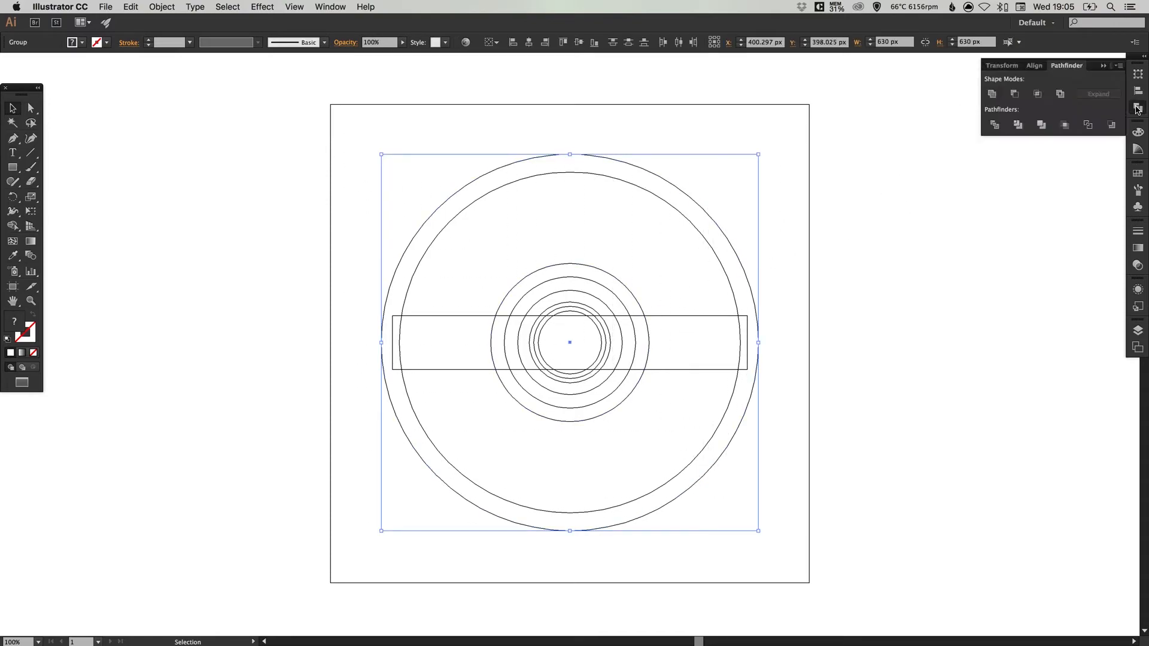
{"action": "mouse_move", "coordinate": [993, 93]}
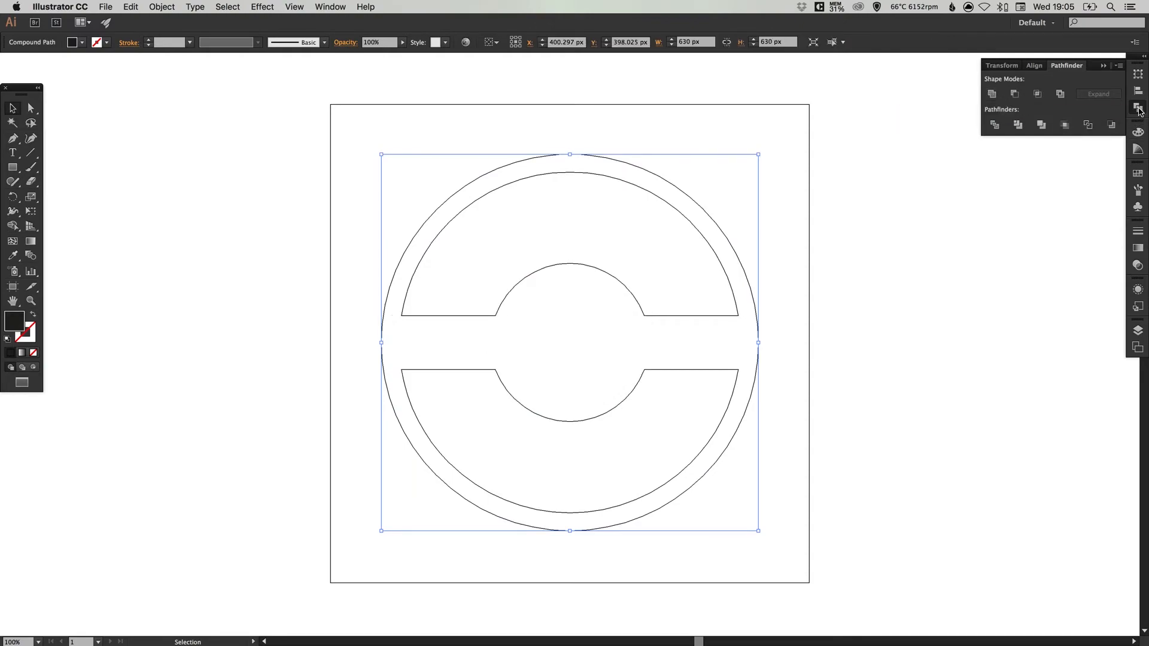
{"action": "left_click", "coordinate": [1139, 107]}
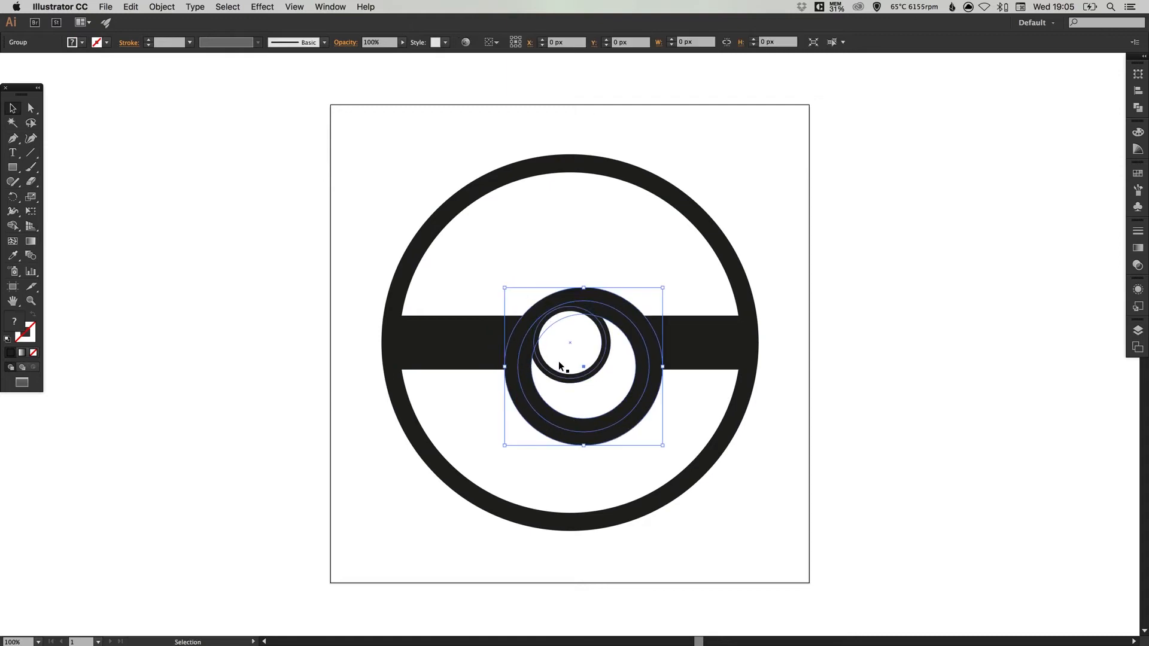
{"action": "left_click_drag", "start_coordinate": [571, 366], "coordinate": [571, 343]}
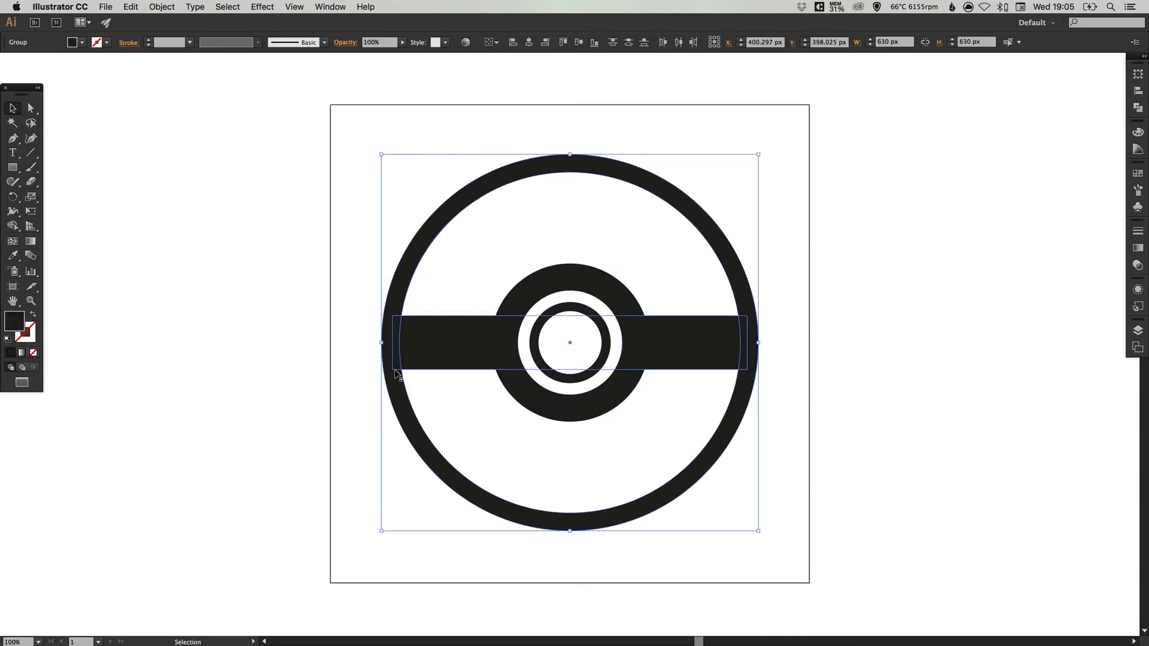
{"action": "mouse_move", "coordinate": [379, 387]}
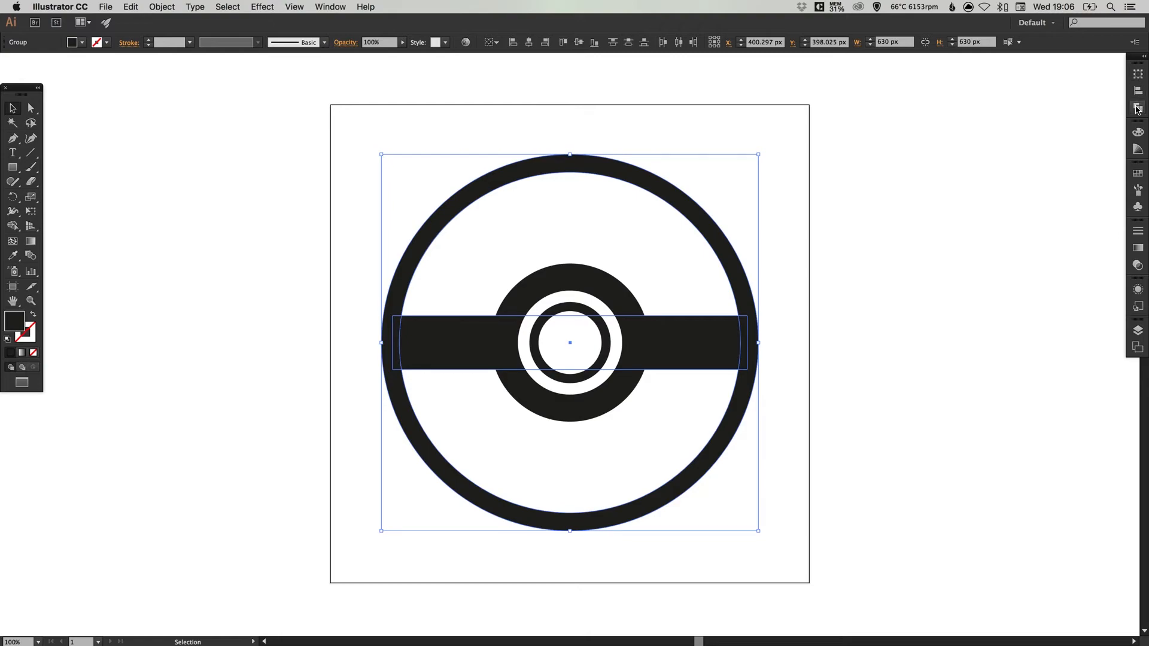
{"action": "left_click", "coordinate": [1139, 109]}
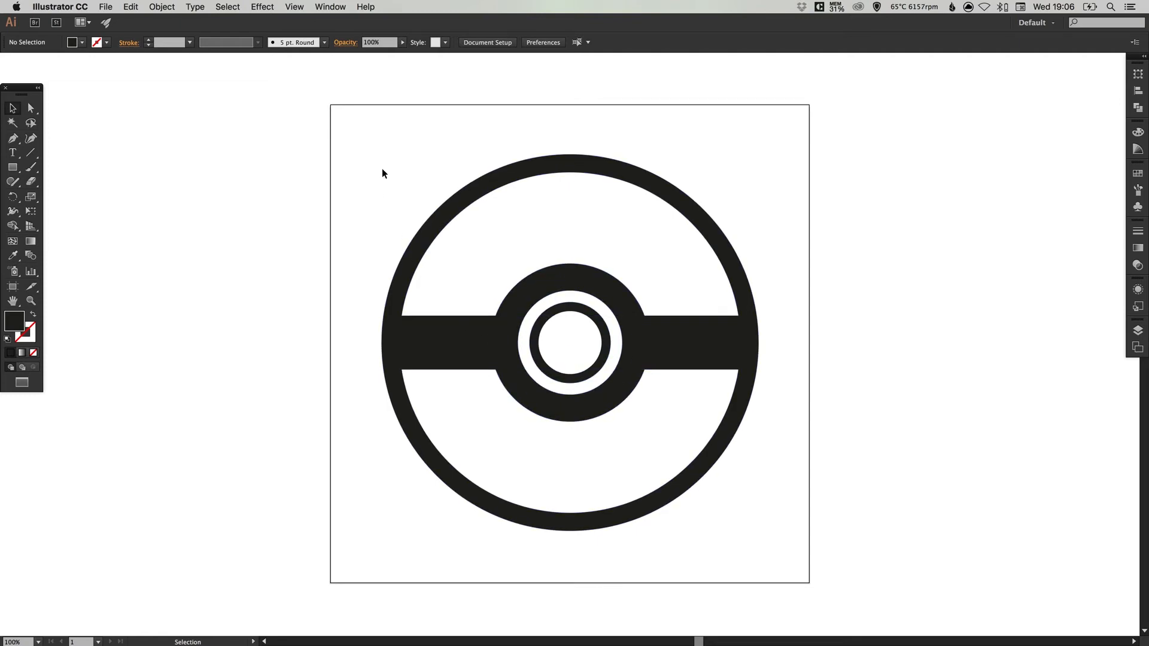
- Select all ball shapes, Live Paint the top half red, then pick light grey
{"action": "key", "text": "cmd+a"}
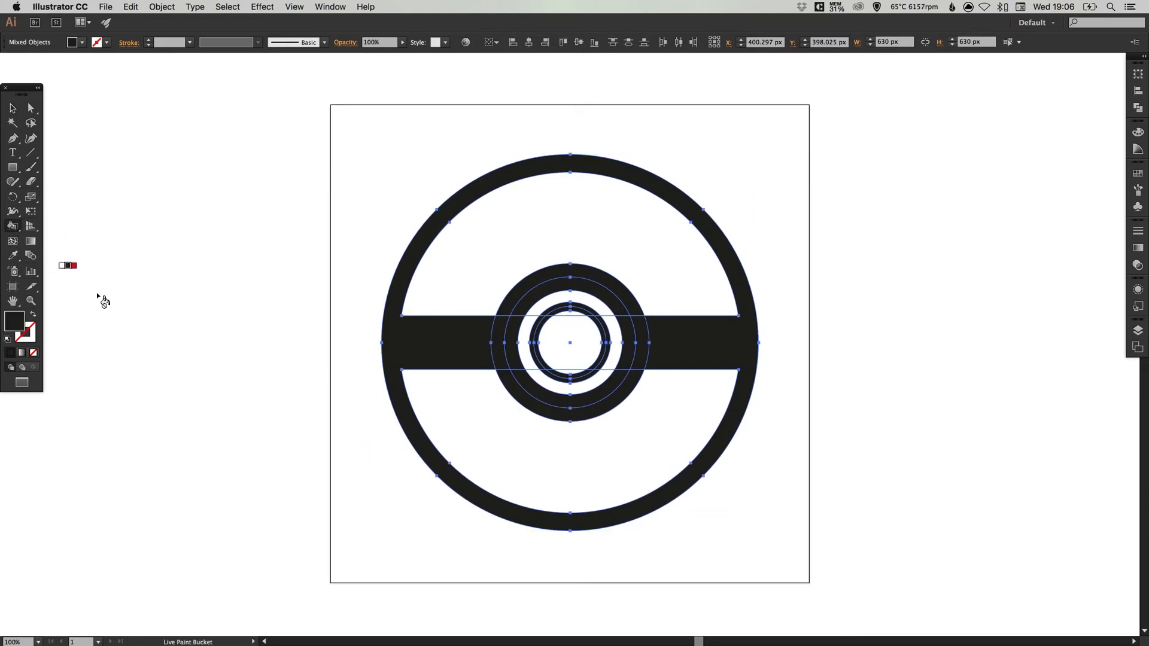
{"action": "mouse_move", "coordinate": [464, 282]}
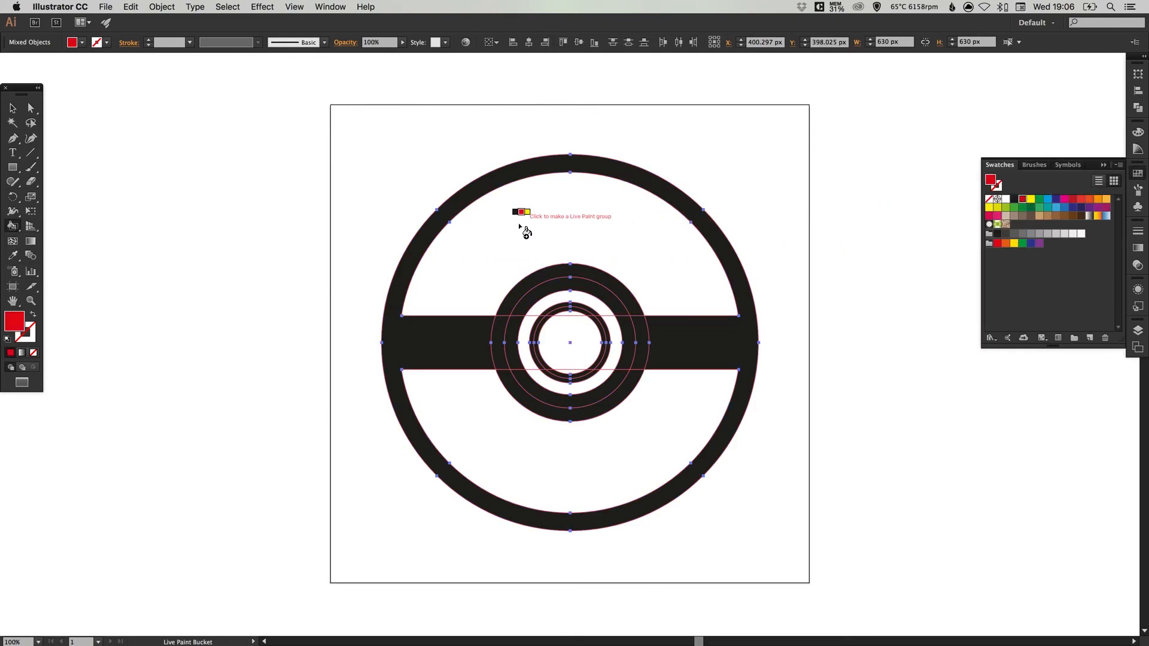
{"action": "left_click", "coordinate": [571, 213]}
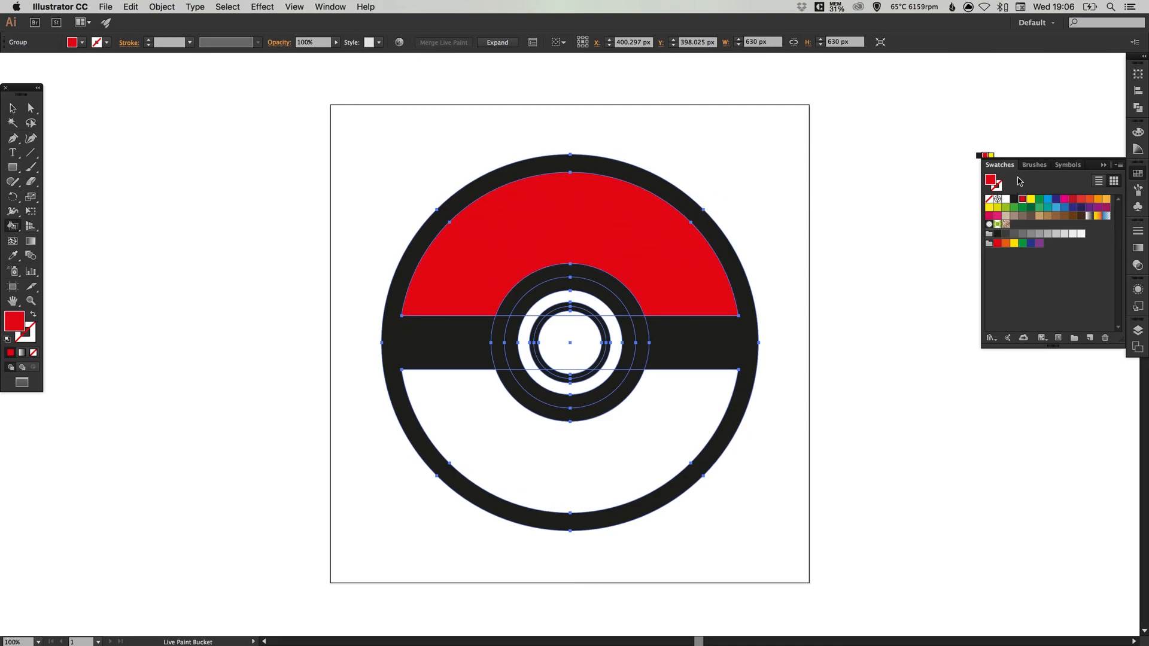
{"action": "left_click", "coordinate": [1081, 233]}
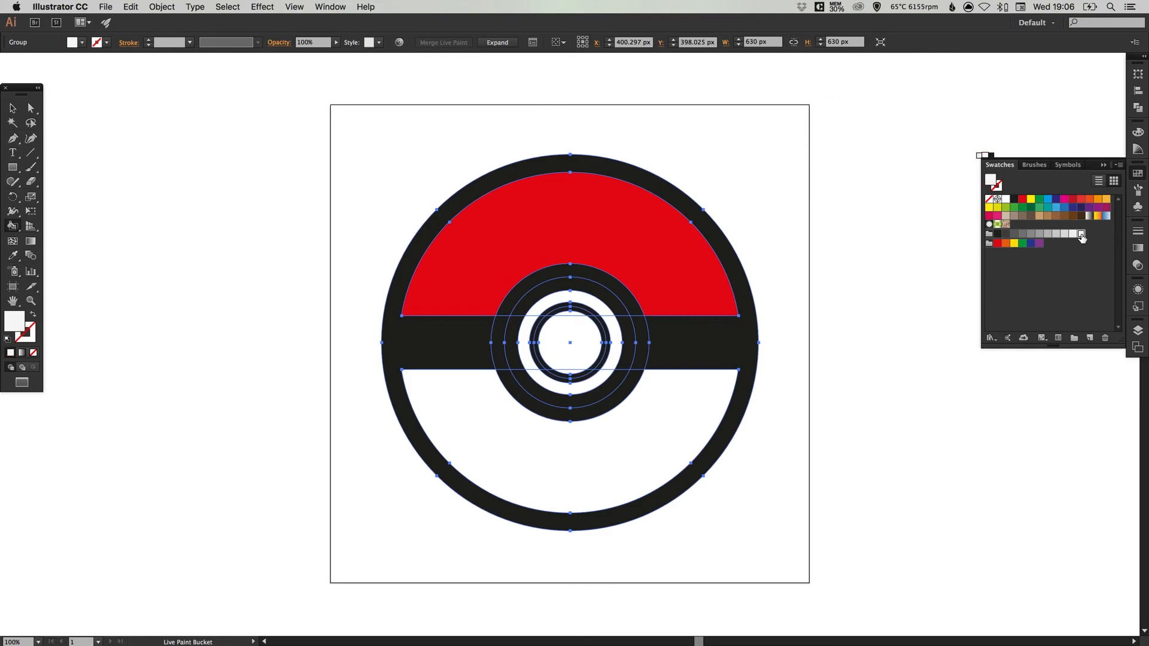